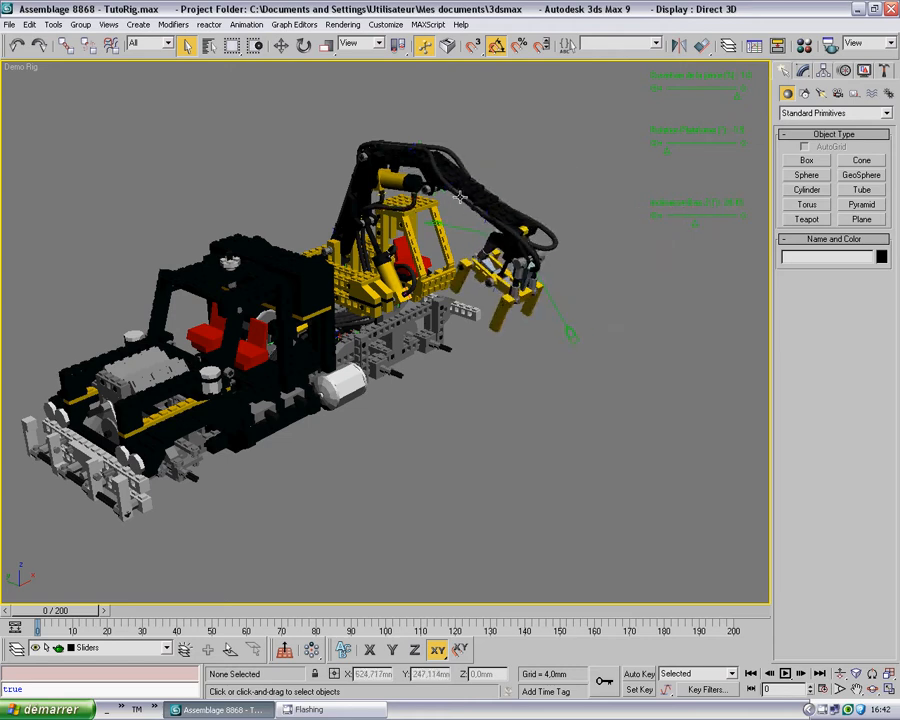
pyautogui.moveTo(408, 151)
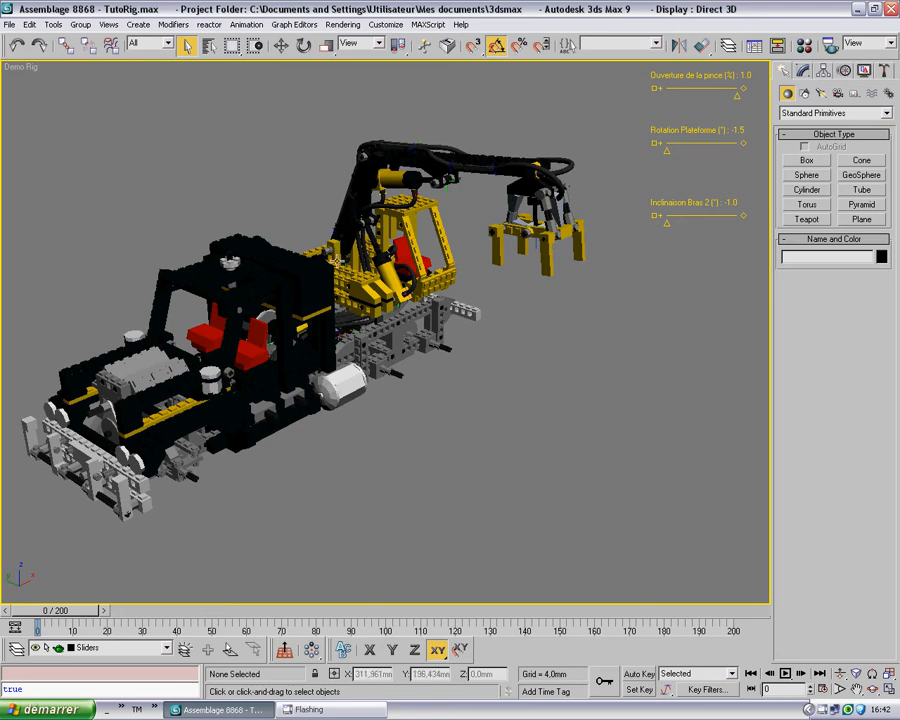
pyautogui.moveTo(328, 275)
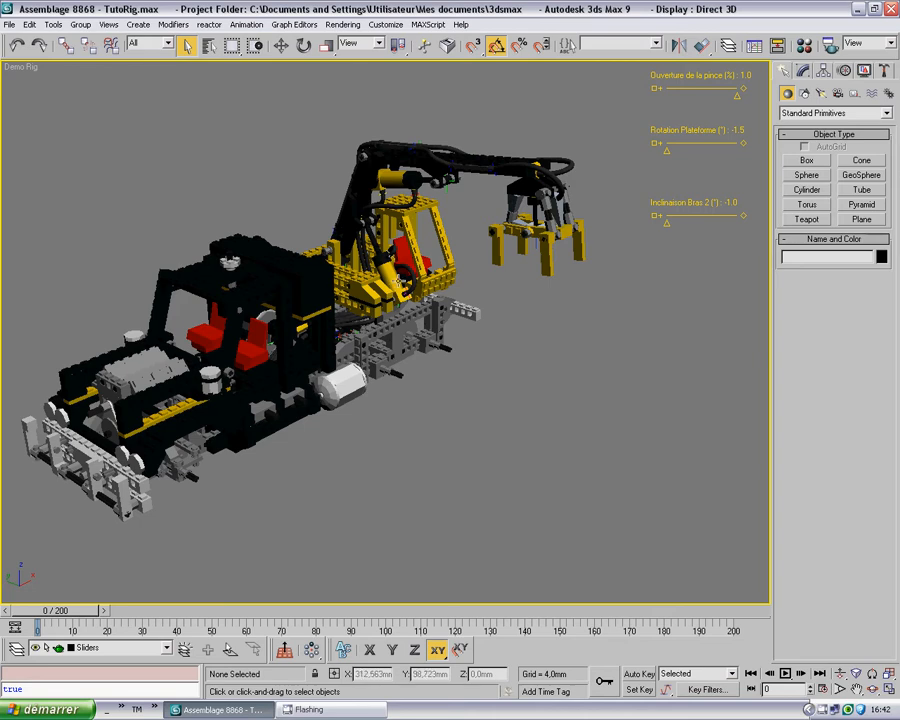
pyautogui.moveTo(518, 316)
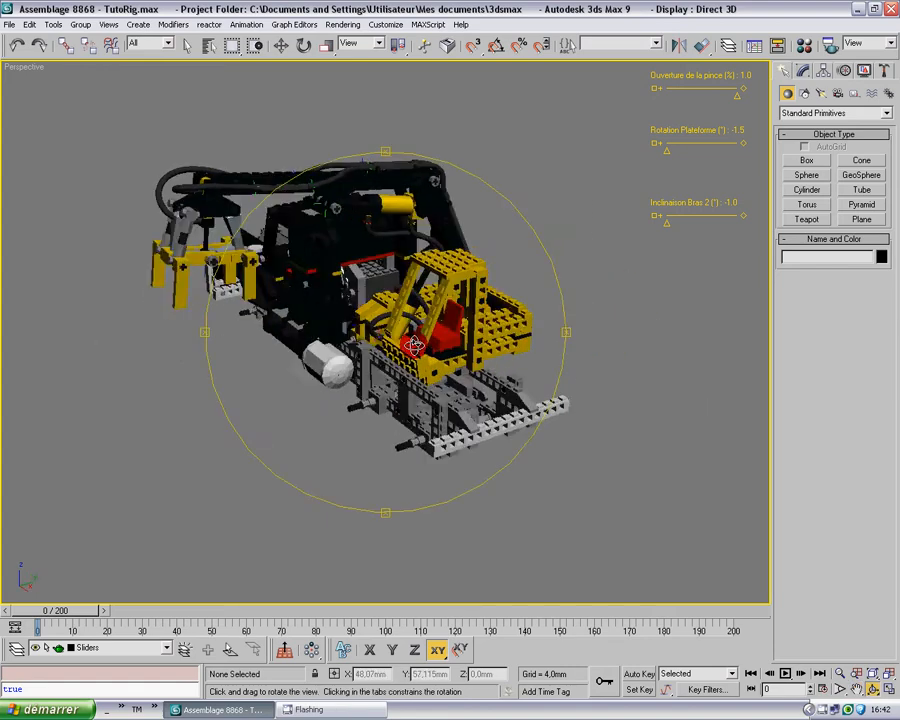
# Zoom to the cab, test-rotate the AxeTechnicL06 06 axle, and list the helper objects
pyautogui.moveTo(413, 345); pyautogui.dragTo(398, 333)
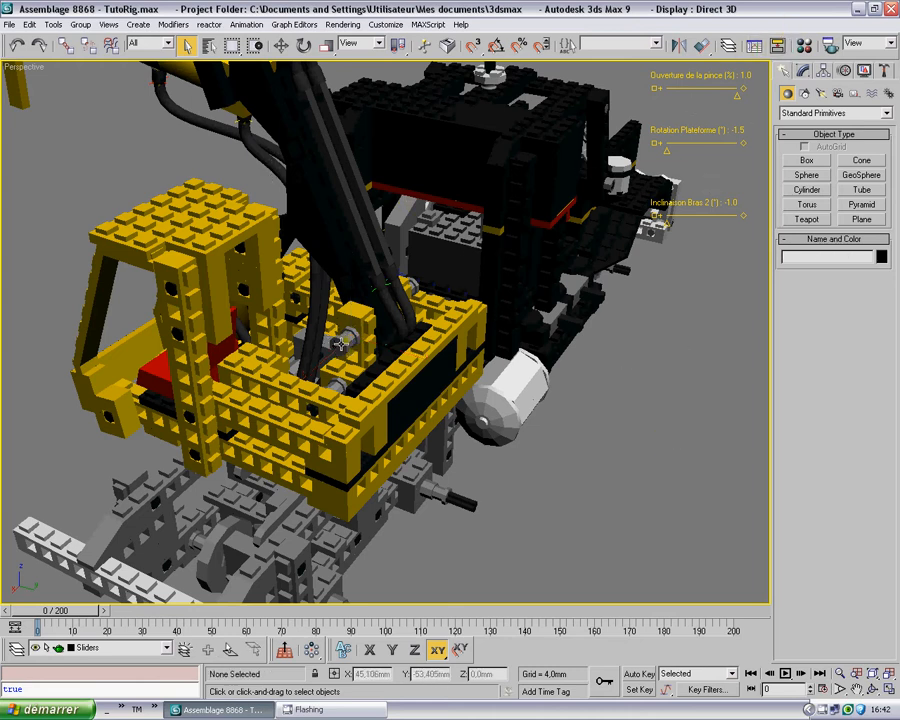
pyautogui.click(340, 345)
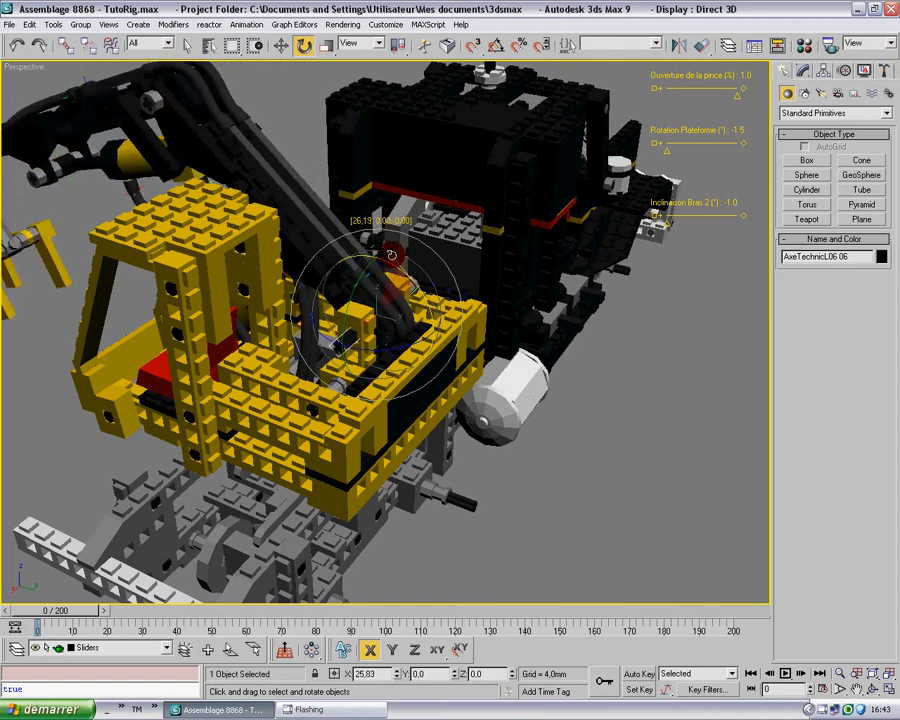
pyautogui.moveTo(392, 253); pyautogui.dragTo(392, 267)
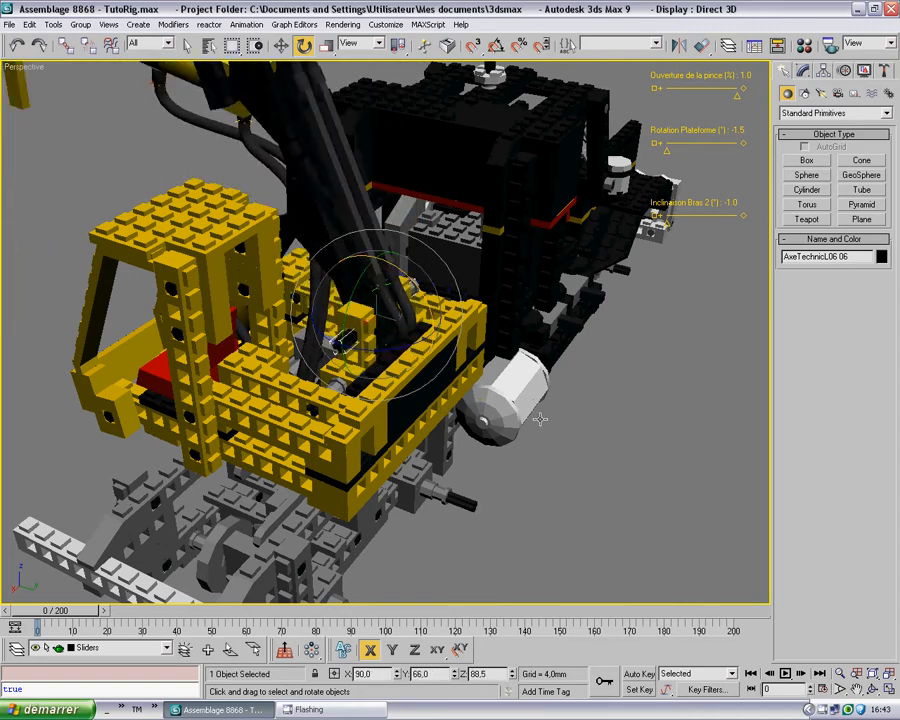
pyautogui.click(540, 420)
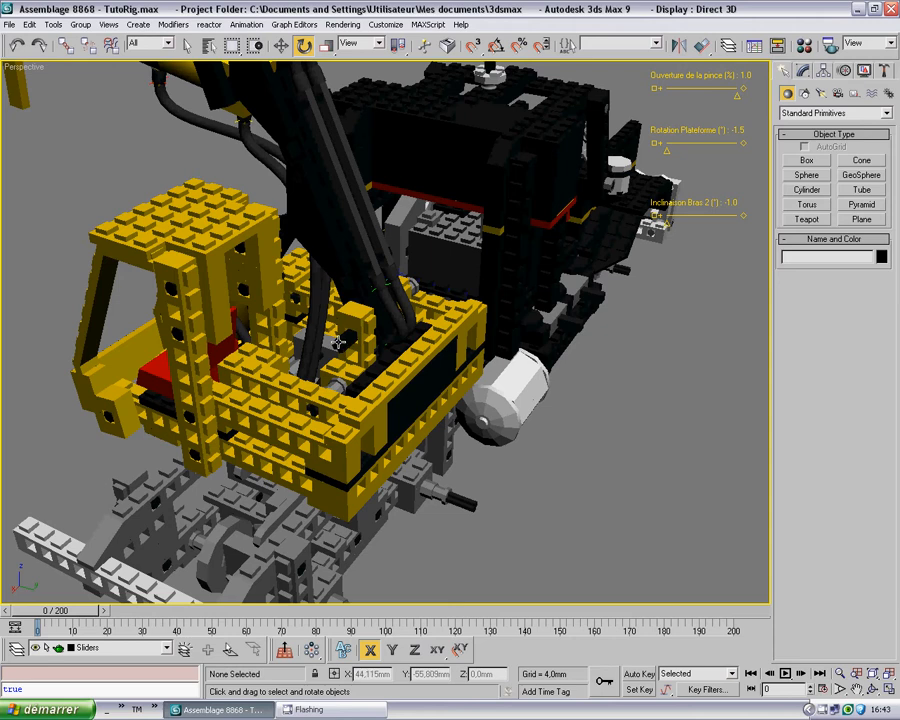
pyautogui.click(338, 345)
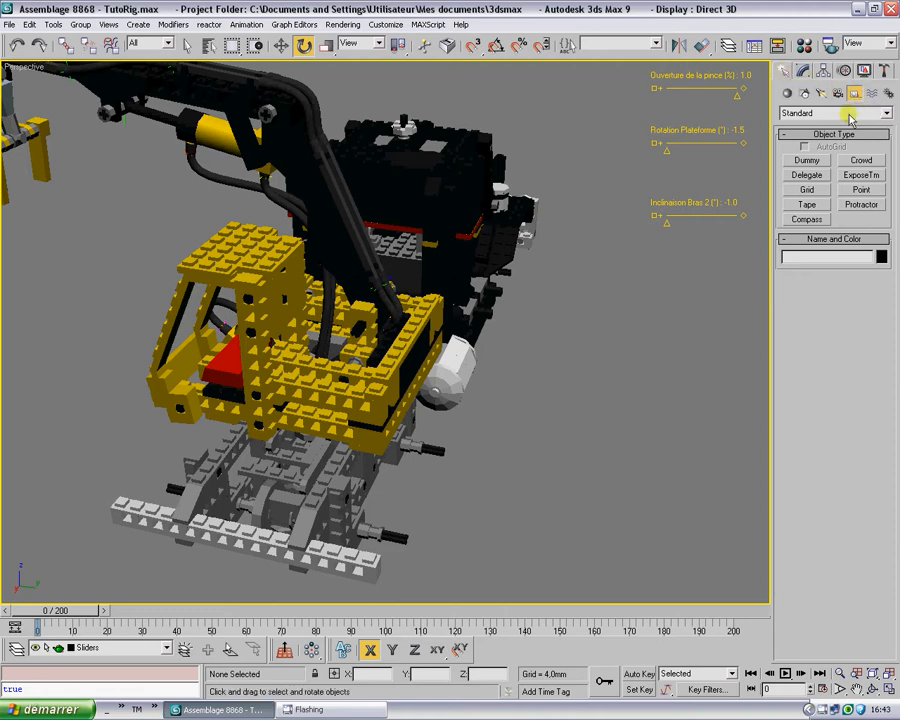
# Create a Slider manipulator, Slider02, from the Manipulators helper category
pyautogui.click(888, 112)
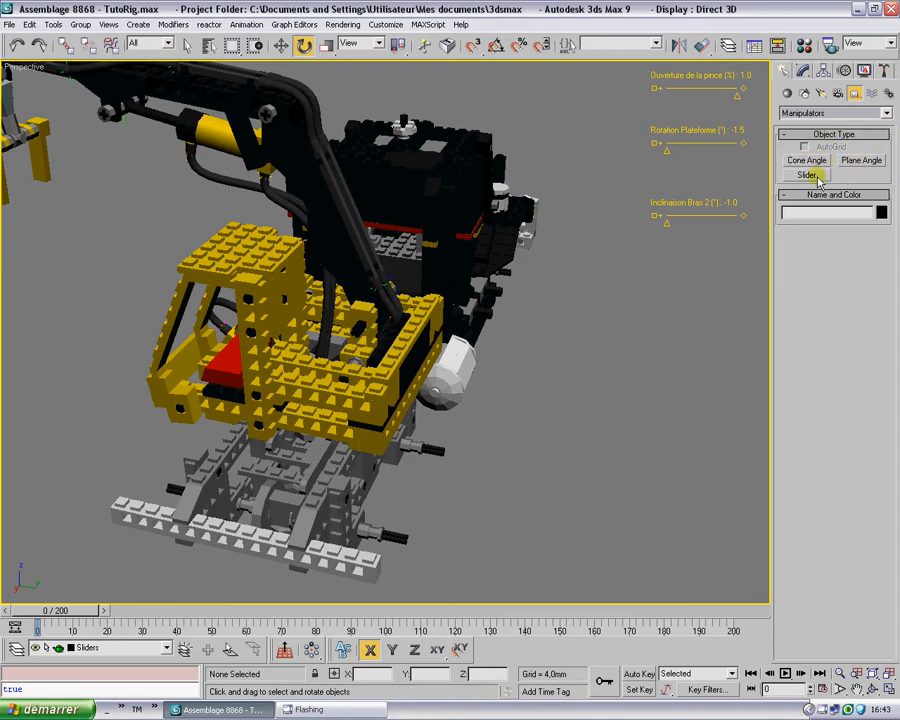
pyautogui.click(807, 175)
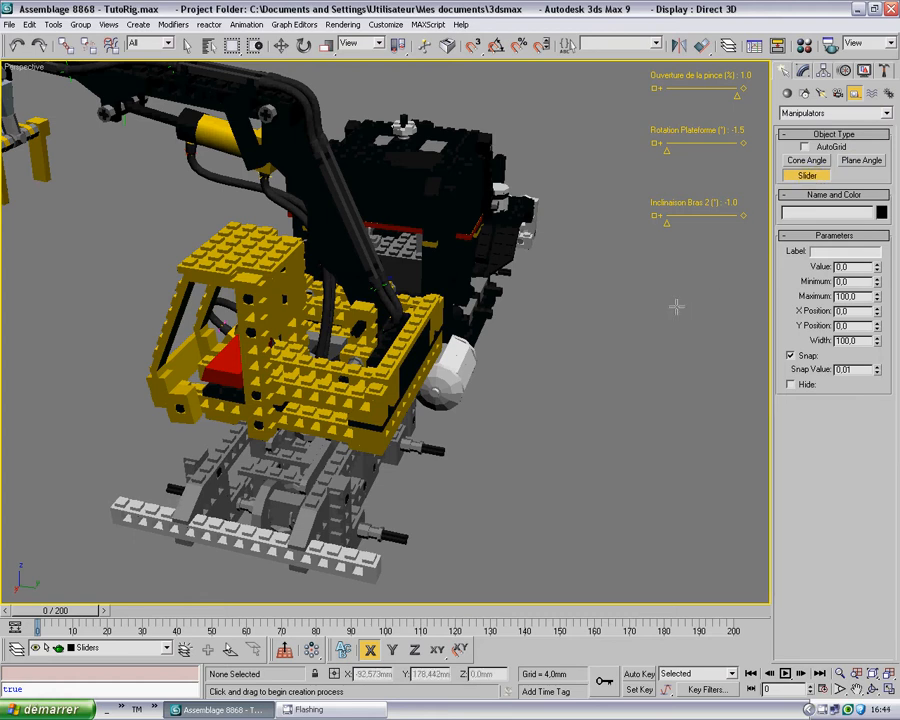
pyautogui.moveTo(586, 503)
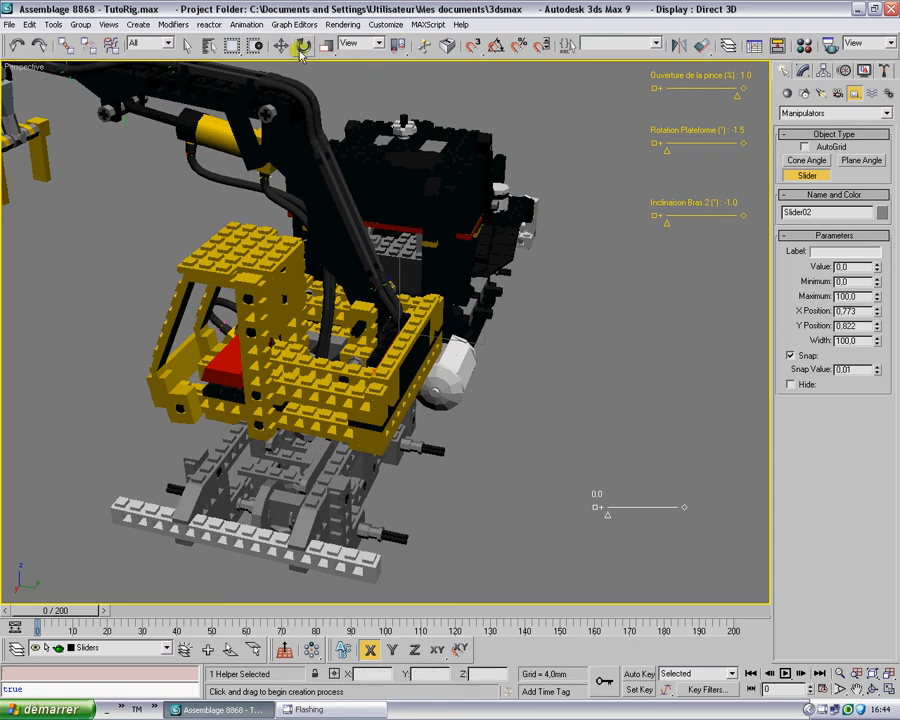
pyautogui.click(282, 46)
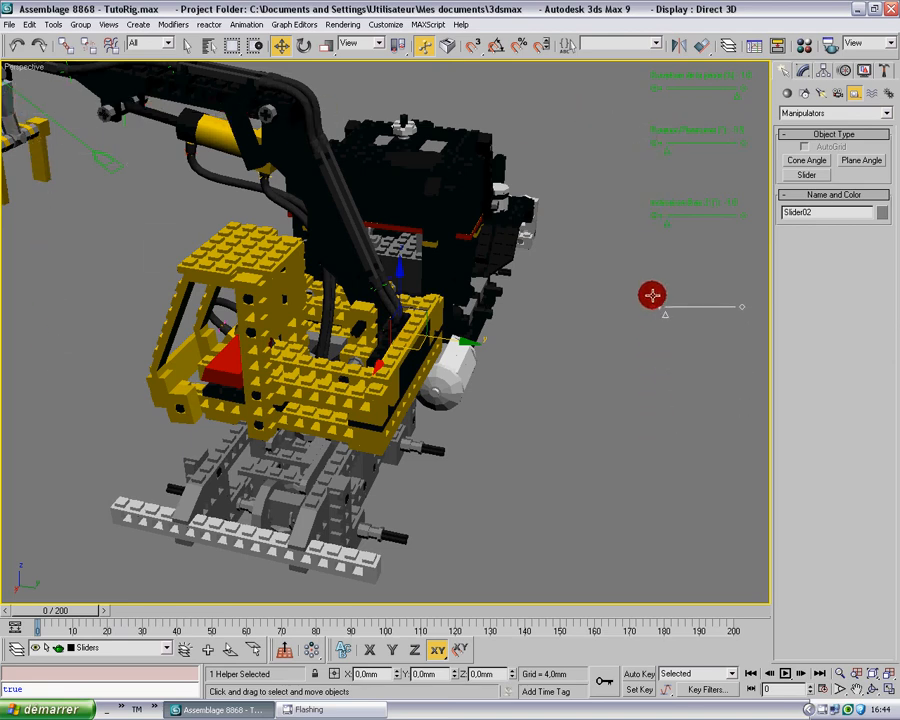
# Move Slider02 into place beneath the three existing sliders
pyautogui.moveTo(653, 305); pyautogui.dragTo(655, 272)
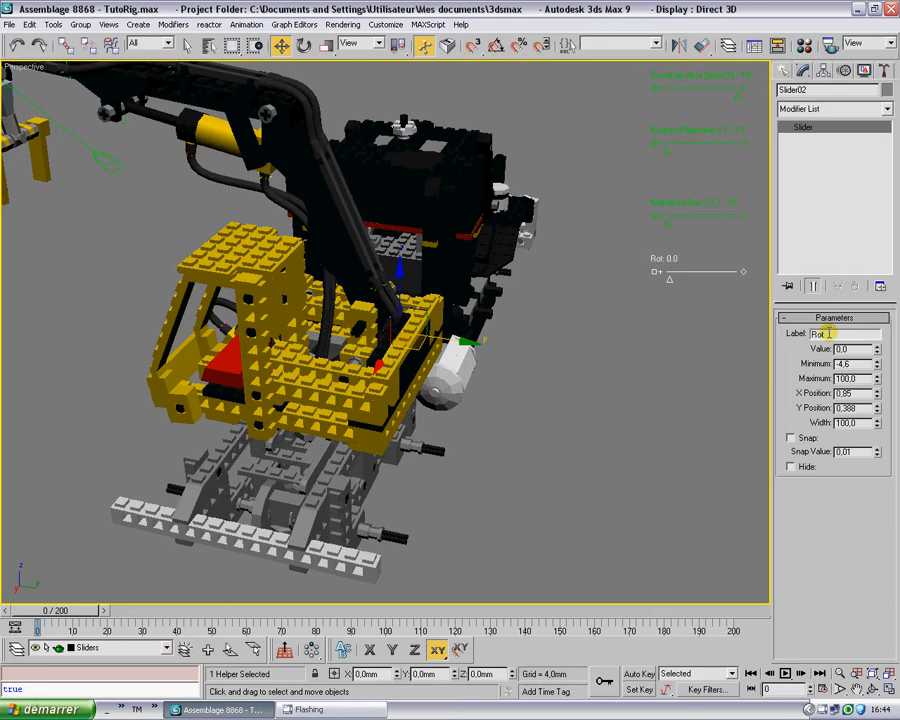
# Label Slider02 'Rotation Arm 1 (°)' with a 0–65.1 range, test it, then reset to 0
pyautogui.write('Rotation Arm 1 (°')
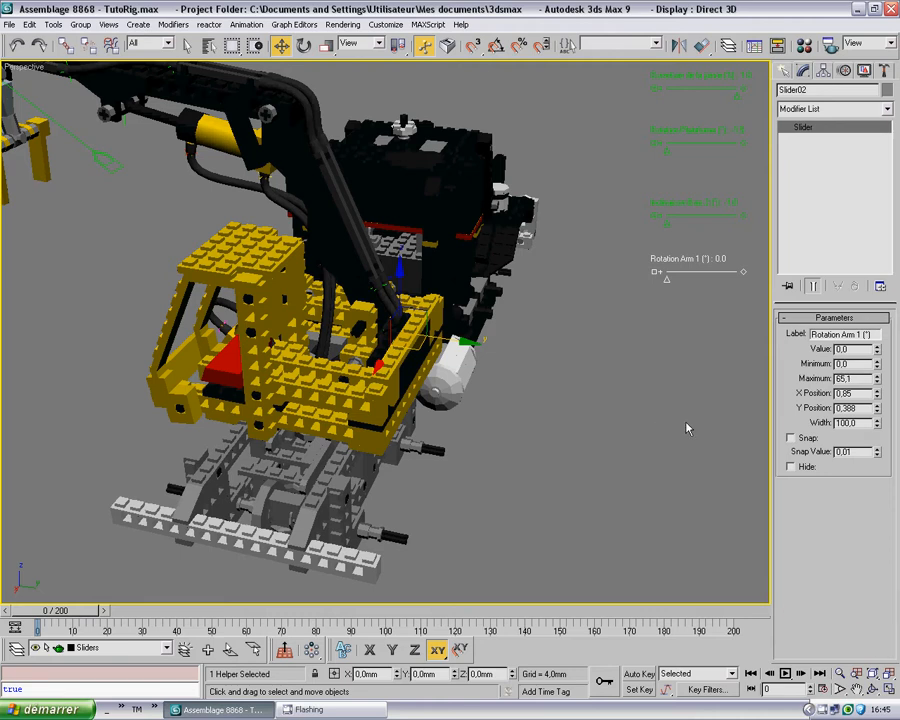
pyautogui.moveTo(440, 80)
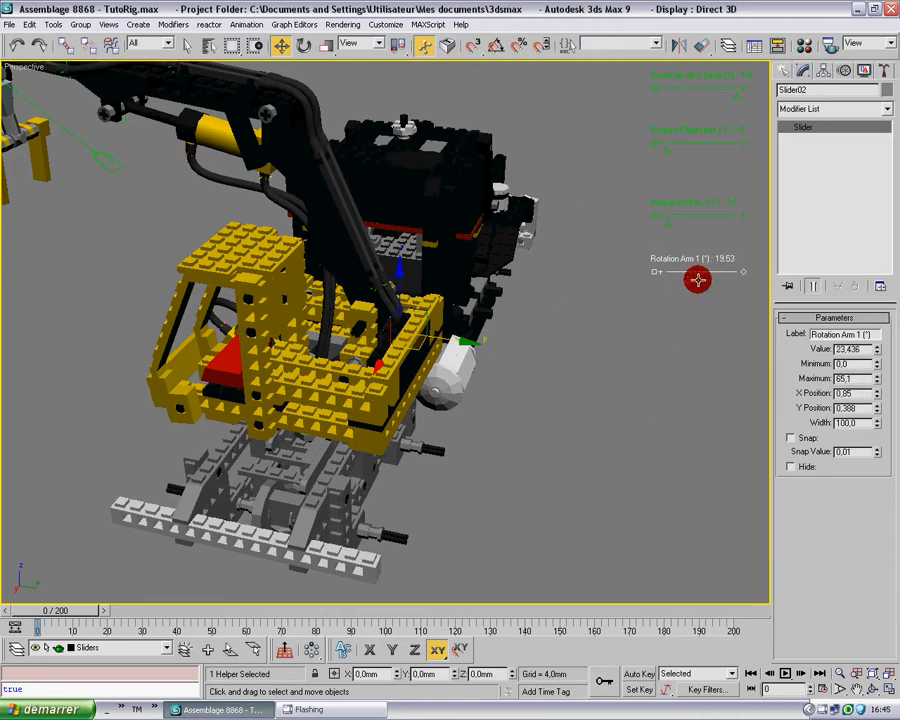
pyautogui.moveTo(697, 272); pyautogui.dragTo(750, 281)
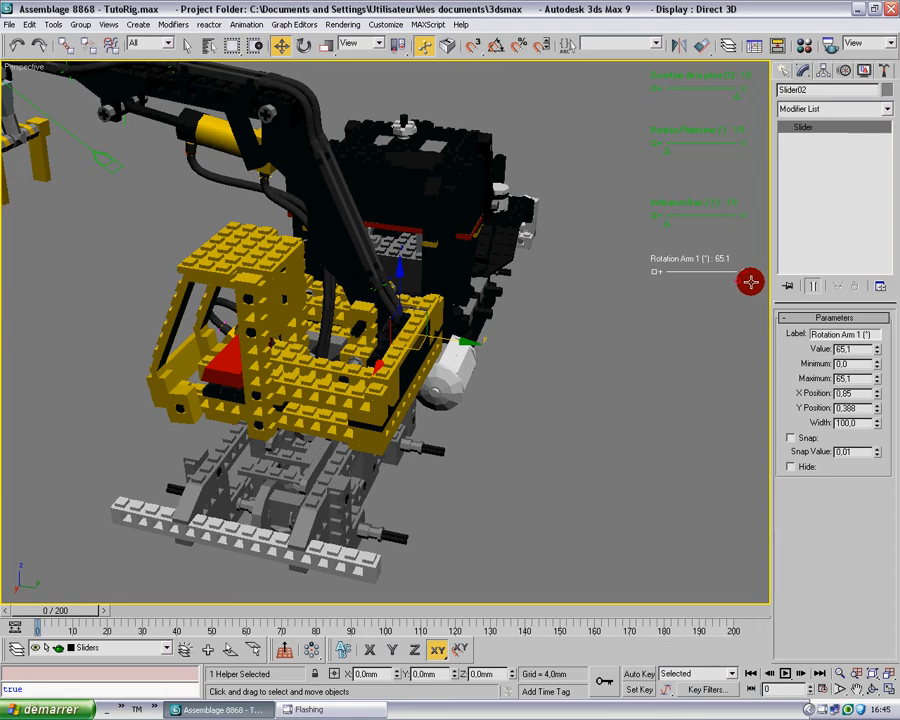
pyautogui.moveTo(750, 281); pyautogui.dragTo(657, 286)
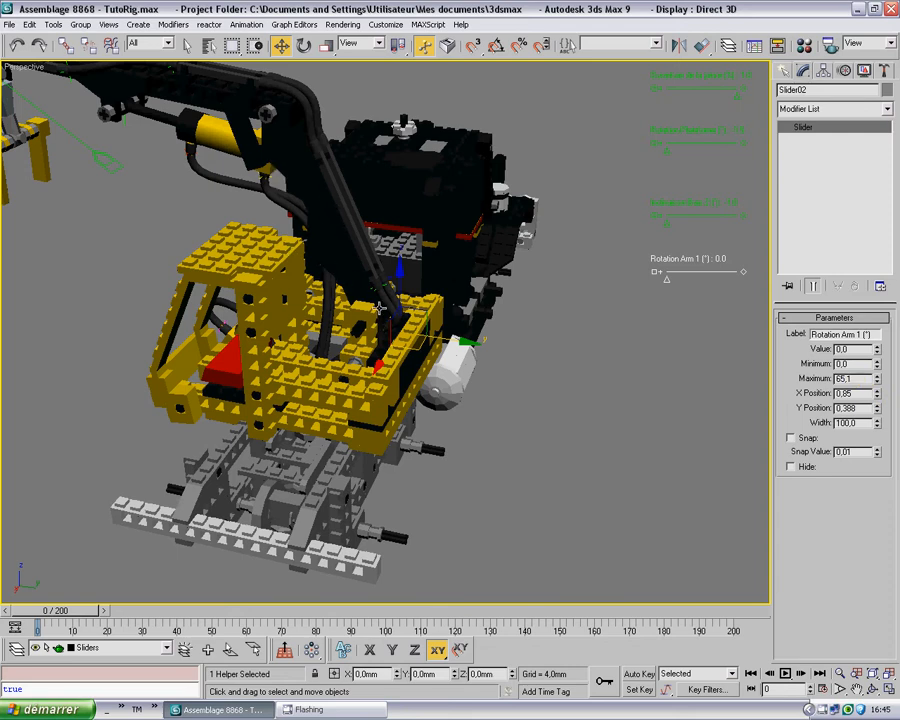
pyautogui.moveTo(218, 370)
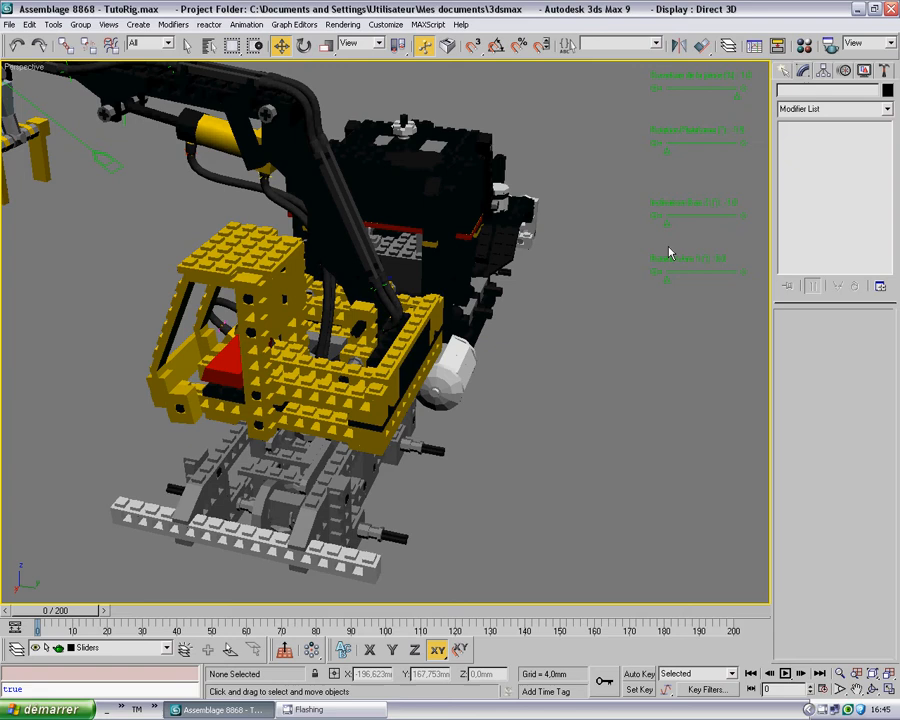
# Wire Slider02's value to drive the AxeTechnicL06 06 axle's X Rotation
pyautogui.click(653, 271)
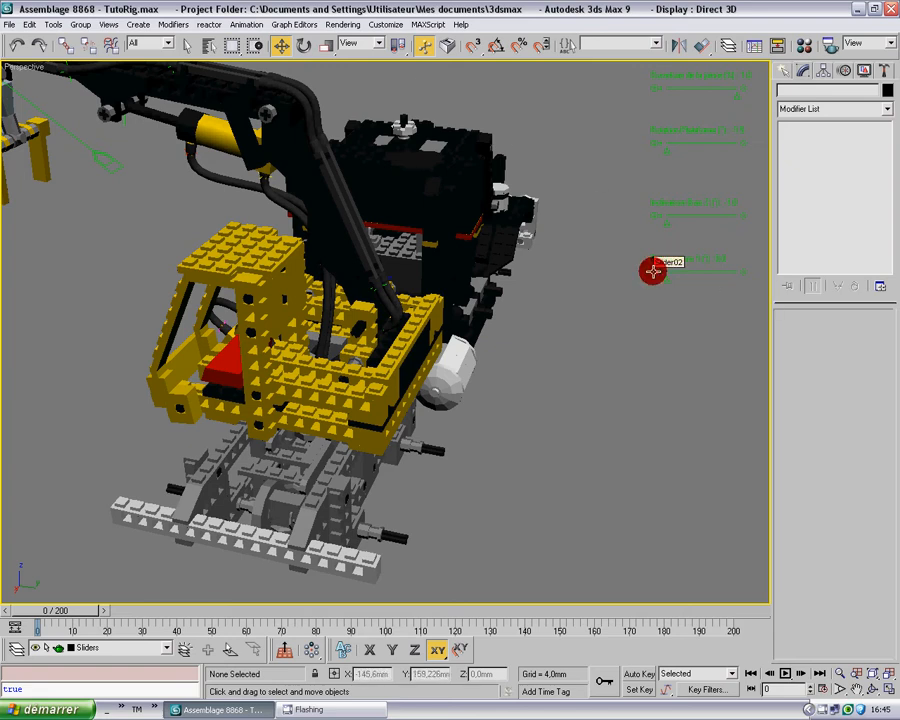
pyautogui.click(653, 270)
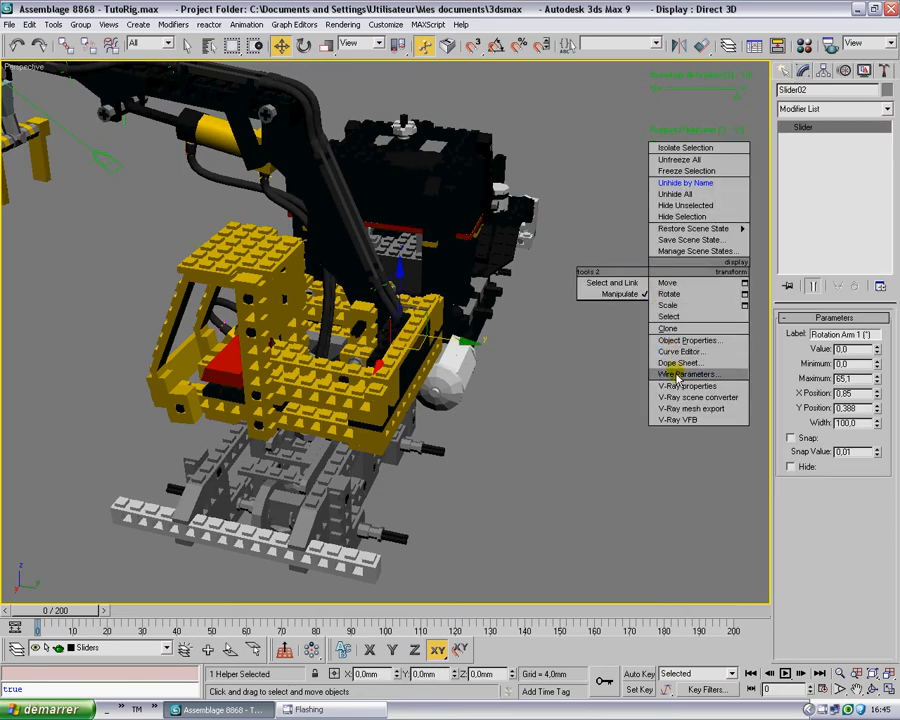
pyautogui.click(687, 373)
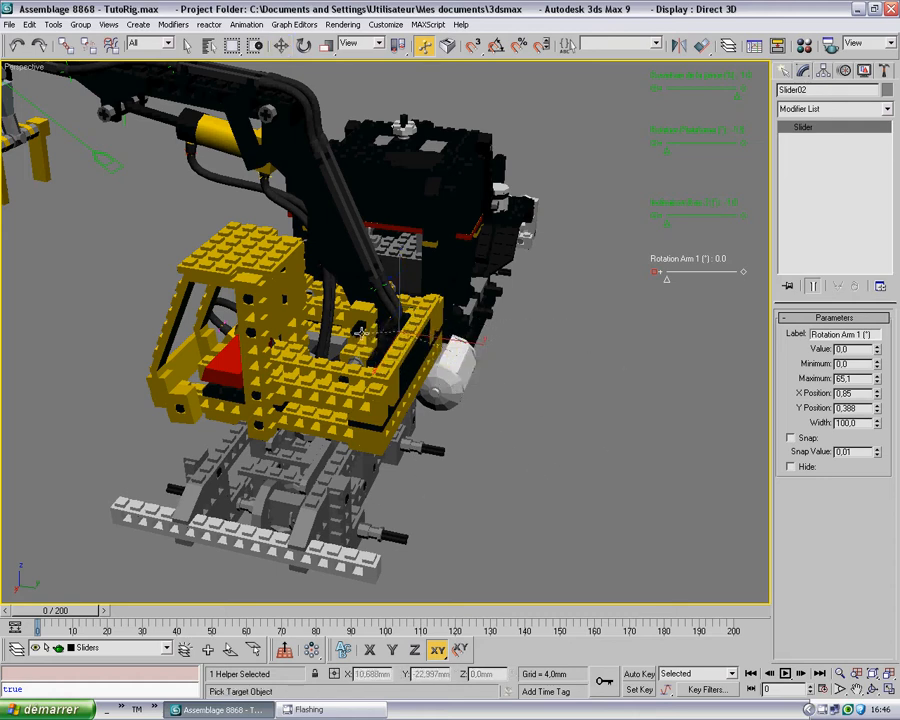
pyautogui.rightClick(358, 332)
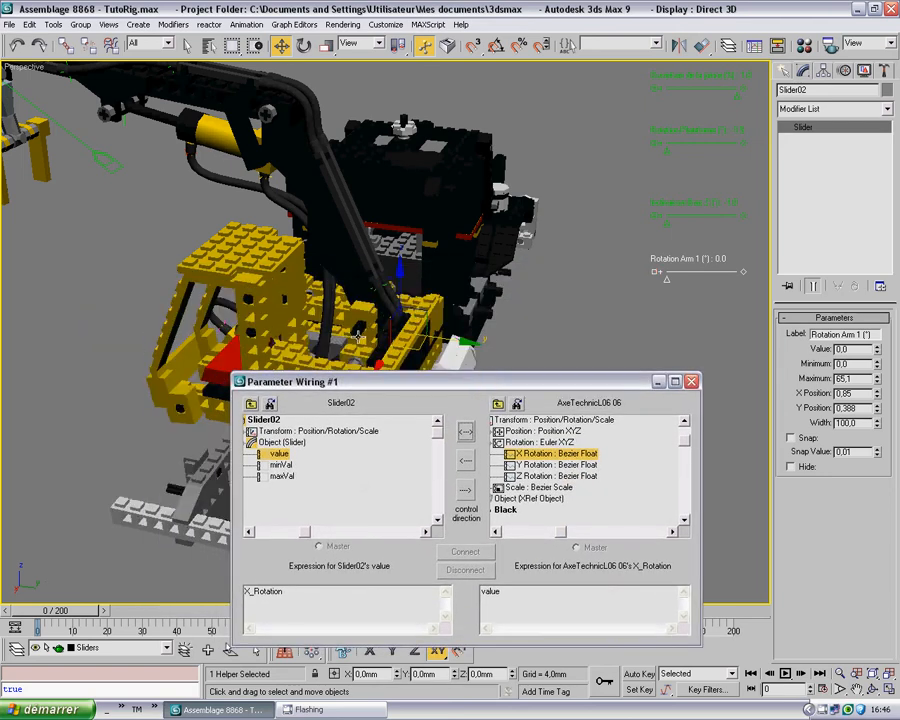
pyautogui.click(510, 591)
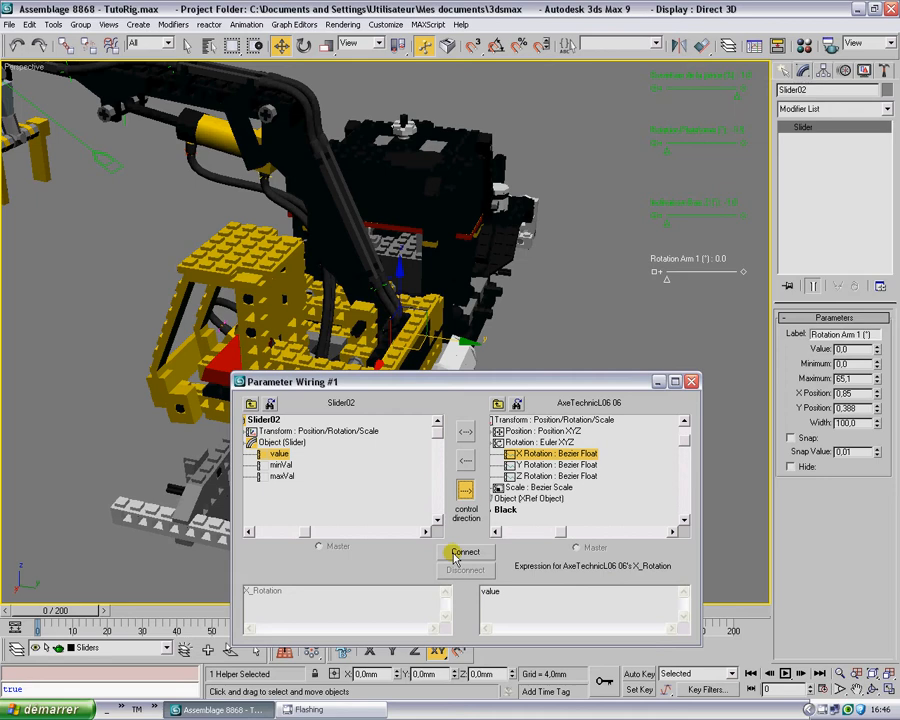
pyautogui.click(465, 552)
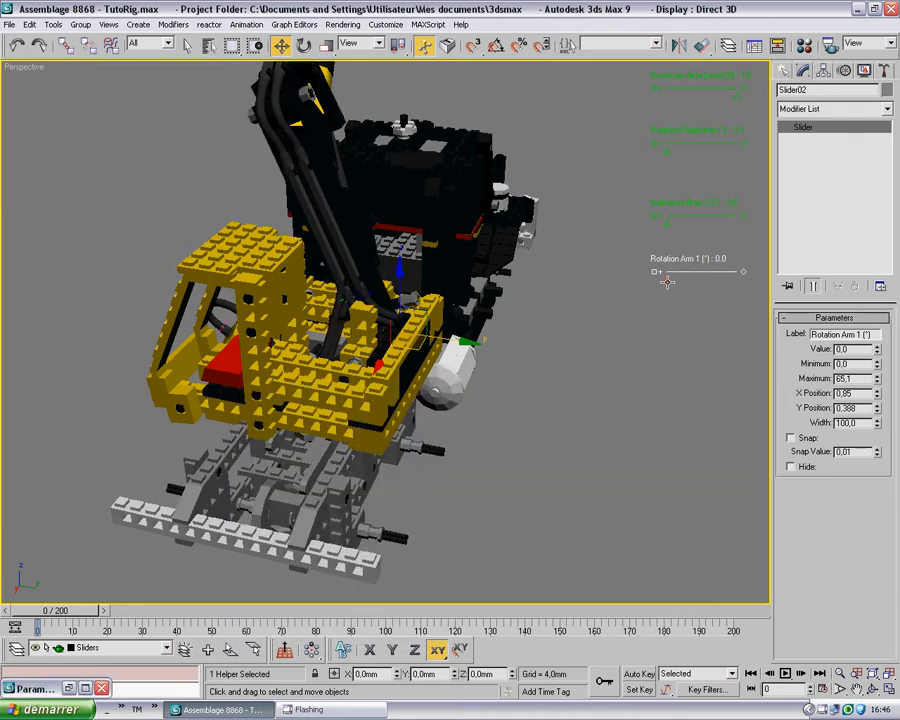
# Swing the arm with Rotation Arm 1, return it to 0, and close the wiring dialog
pyautogui.moveTo(655, 272); pyautogui.dragTo(726, 279)
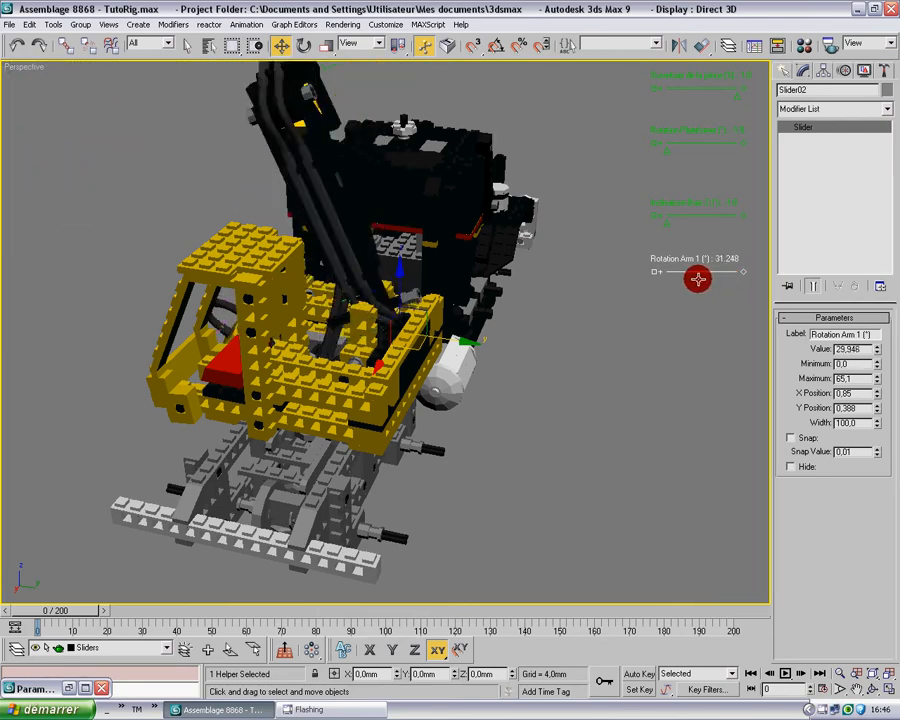
pyautogui.moveTo(698, 279); pyautogui.dragTo(676, 279)
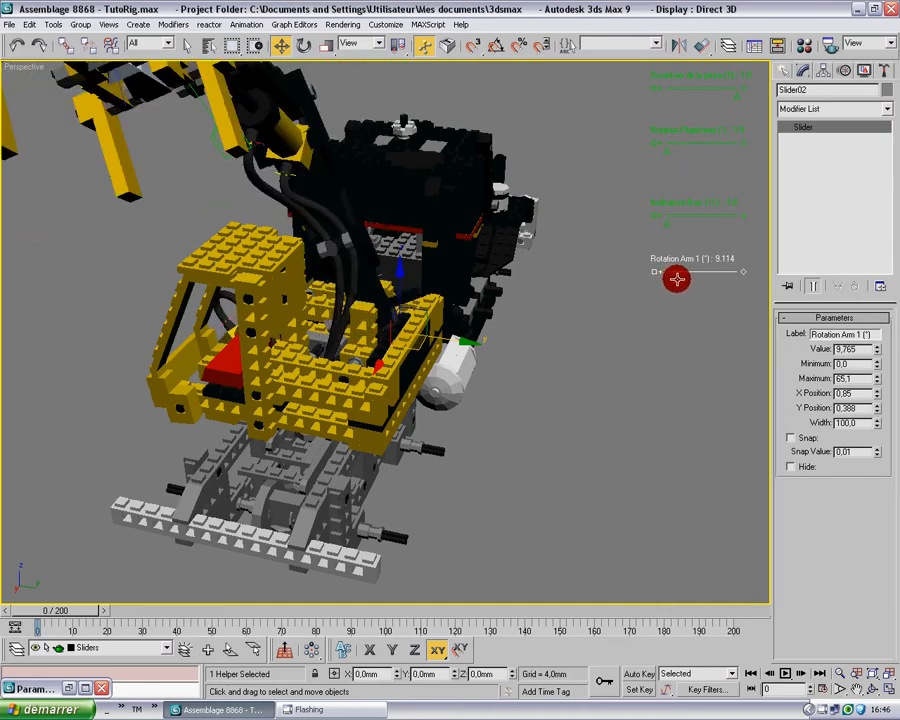
pyautogui.moveTo(658, 272); pyautogui.dragTo(697, 272)
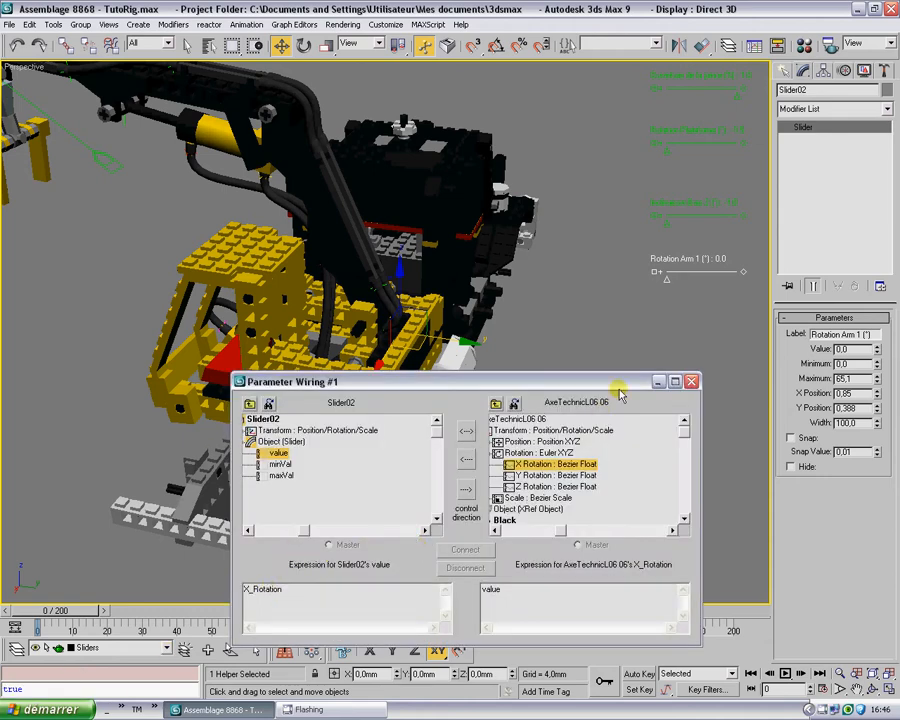
pyautogui.click(691, 381)
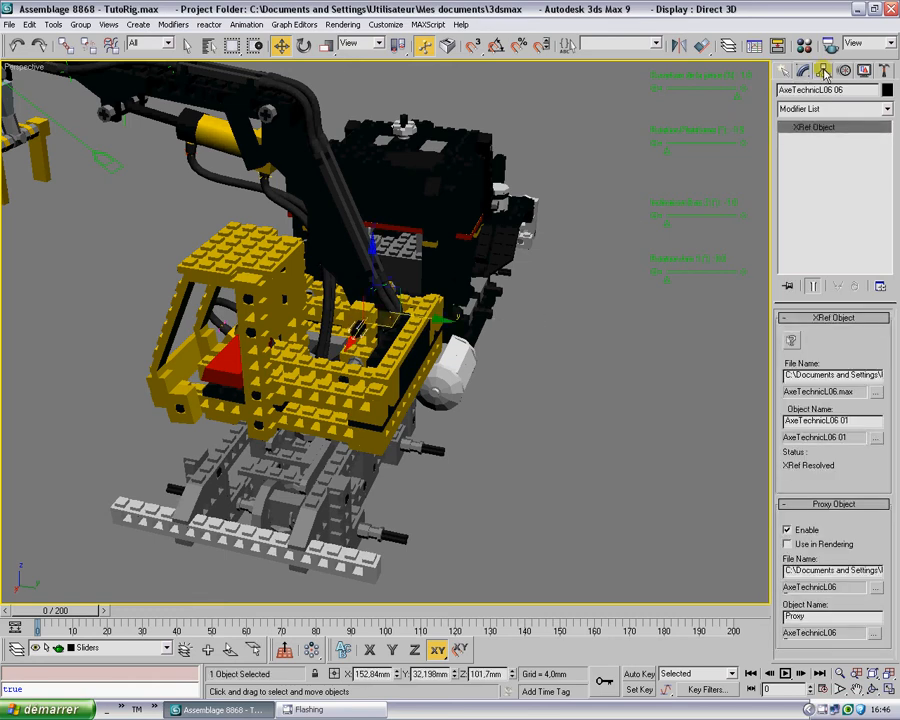
# Enable Affect Pivot Only for the axle under Hierarchy > Pivot and reselect it
pyautogui.click(823, 70)
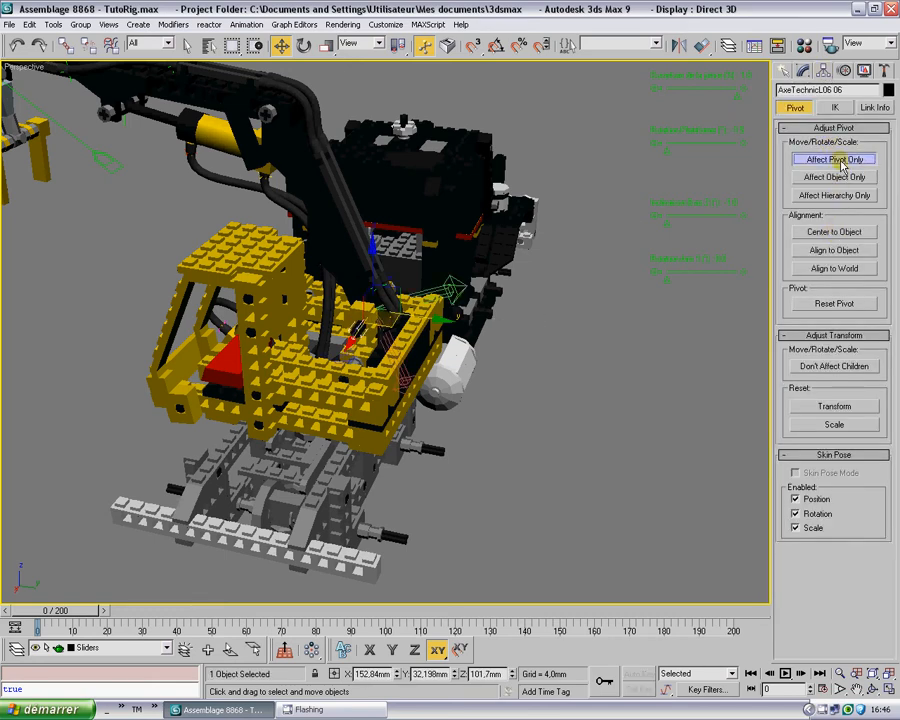
pyautogui.click(834, 159)
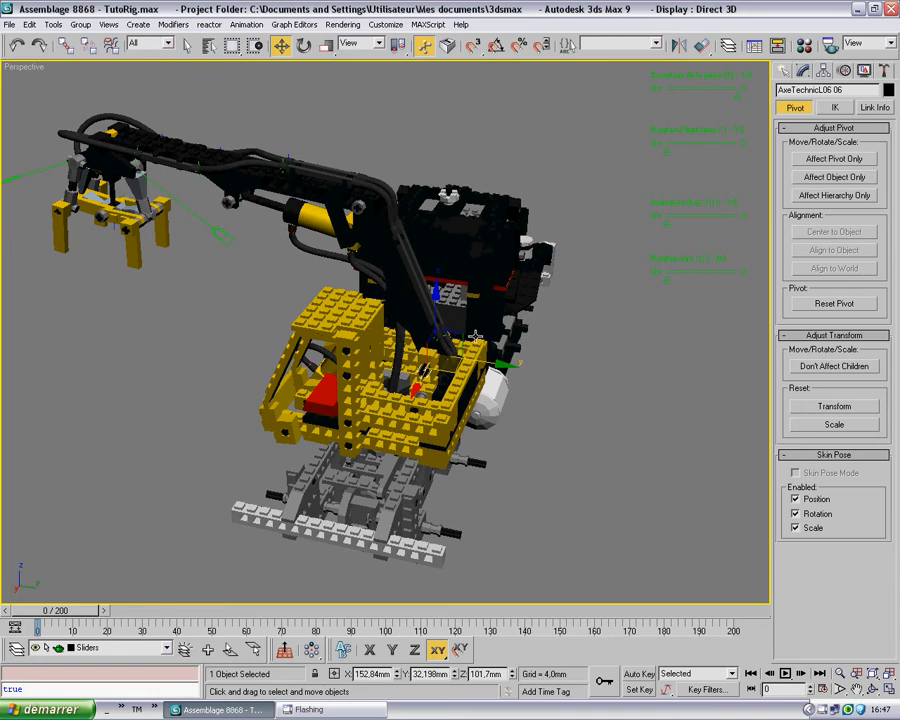
pyautogui.moveTo(450, 350); pyautogui.dragTo(350, 285)
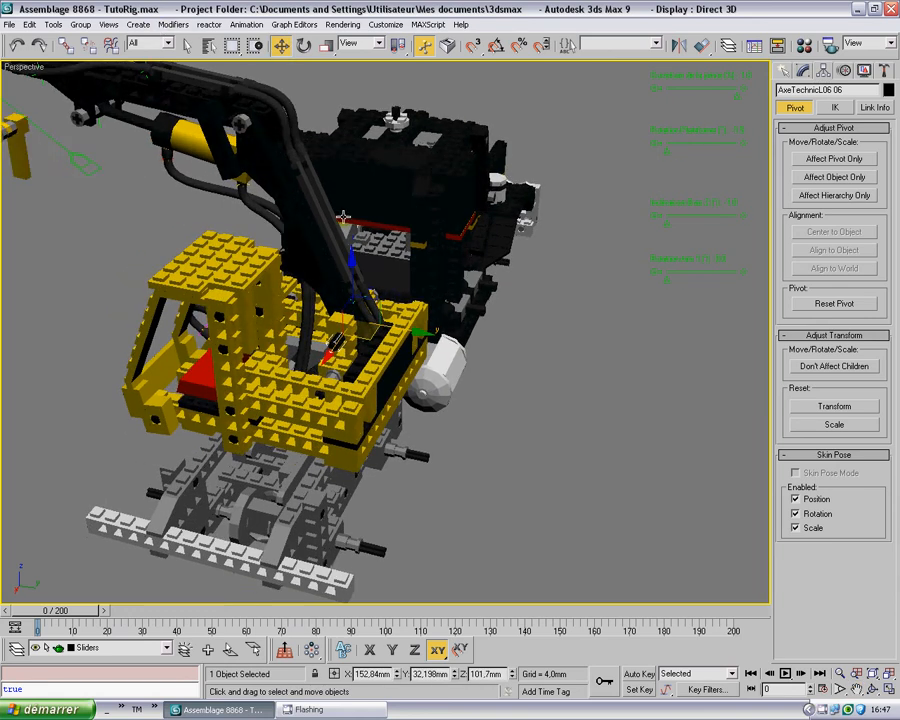
pyautogui.moveTo(340, 193)
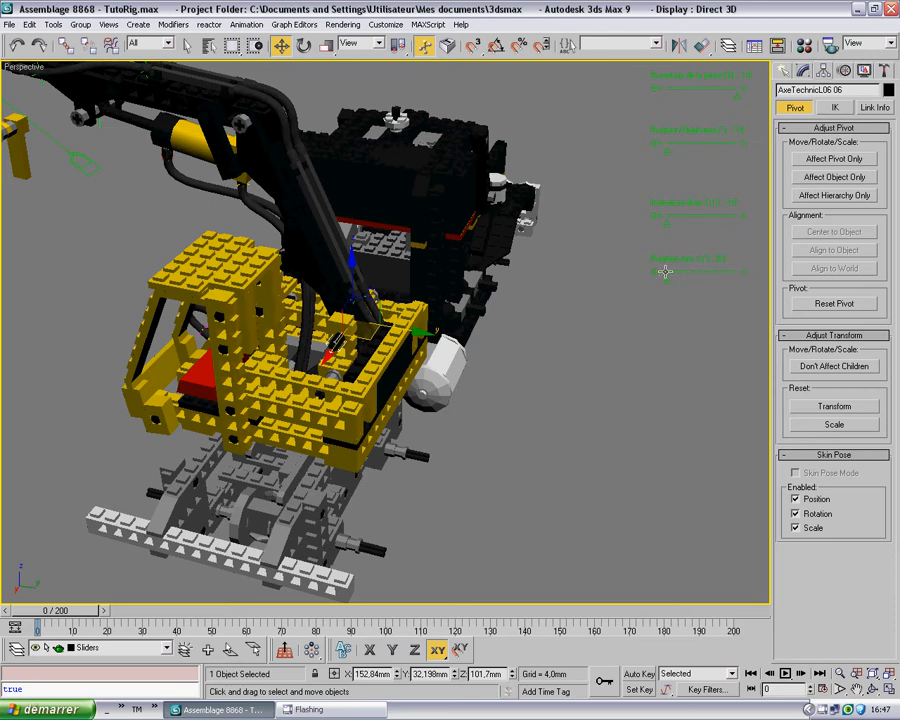
pyautogui.moveTo(688, 265)
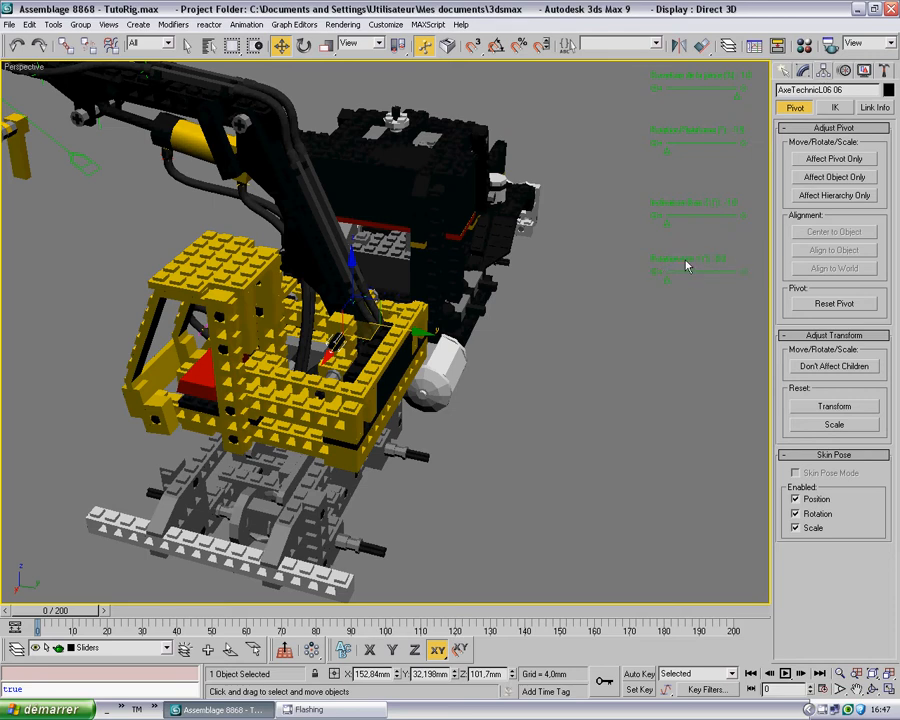
pyautogui.click(667, 270)
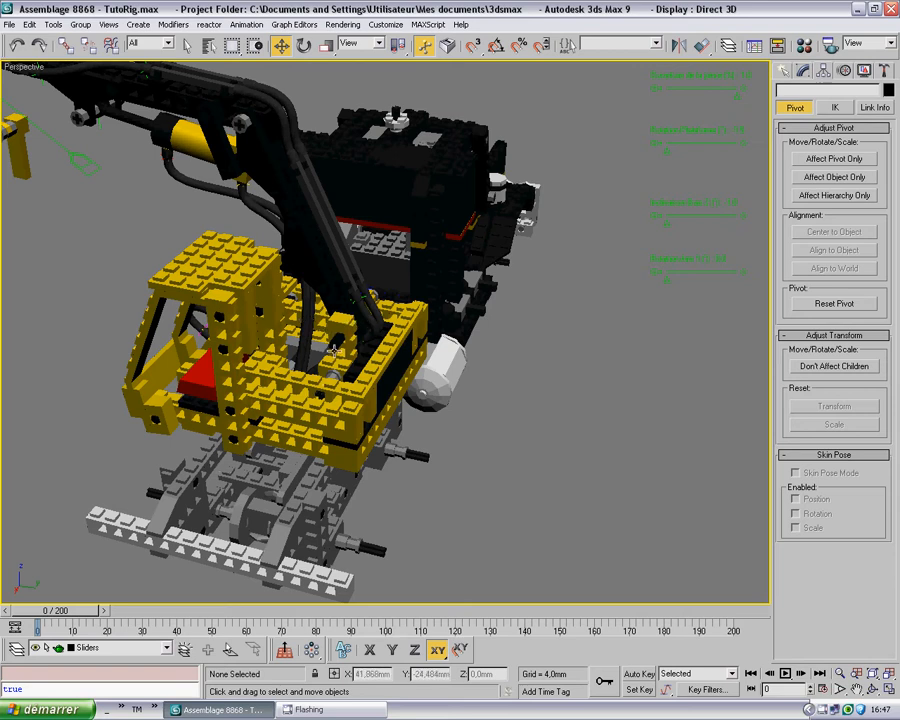
pyautogui.click(834, 159)
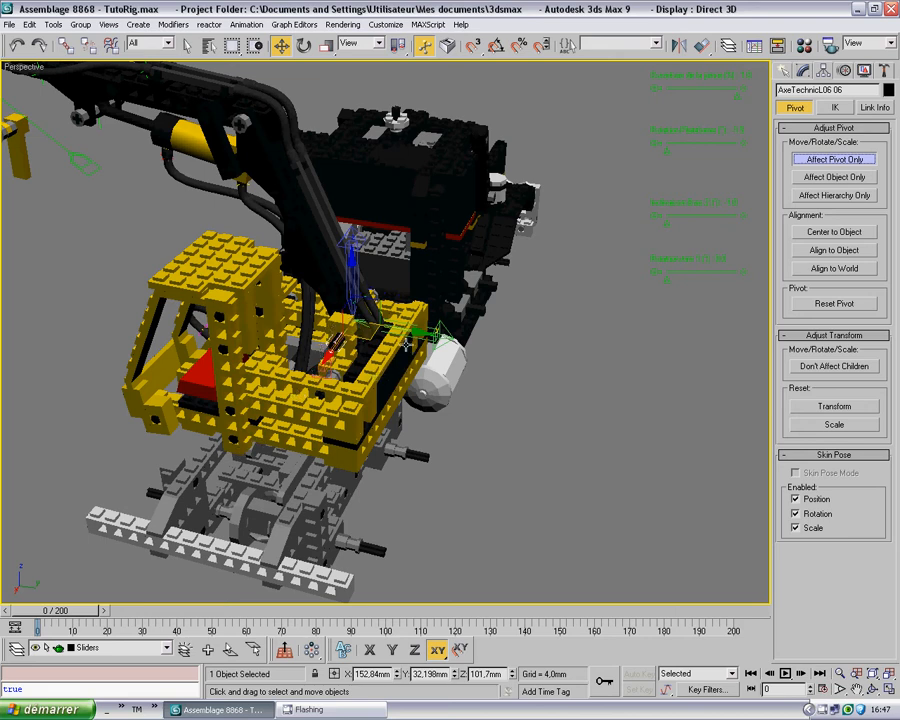
# Rewire Slider02's value to the axle's X Rotation and begin a degToRad expression
pyautogui.click(834, 159)
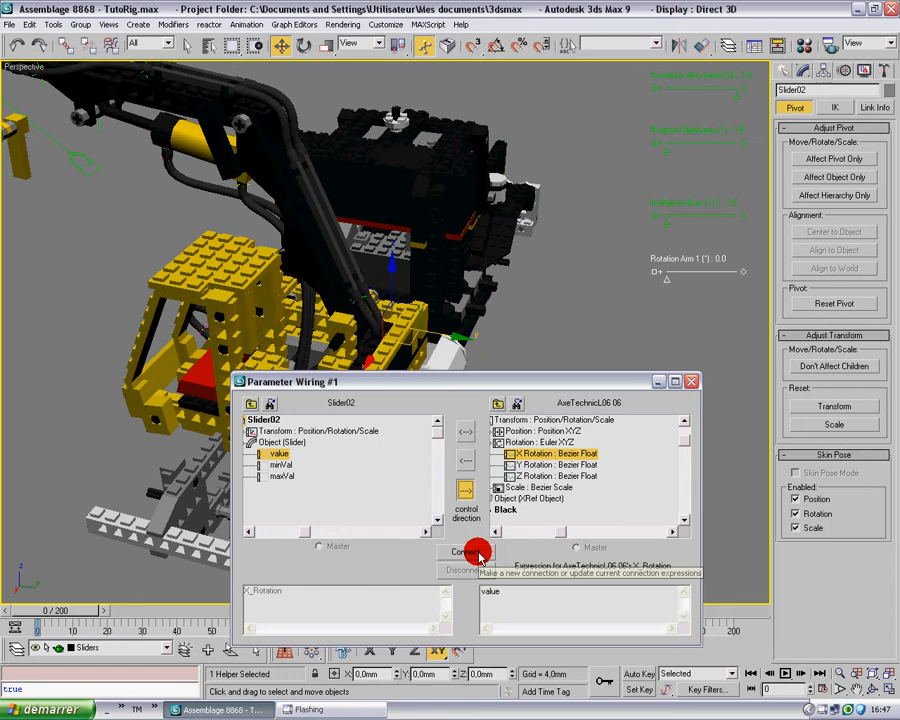
pyautogui.click(465, 551)
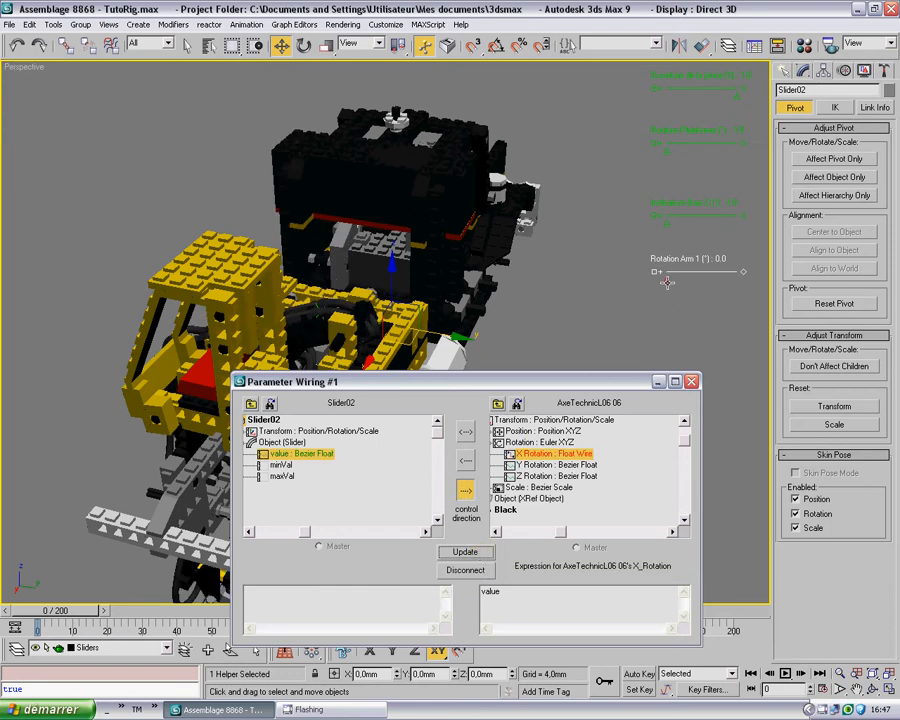
pyautogui.moveTo(657, 272); pyautogui.dragTo(678, 280)
pyautogui.write('degToRad')
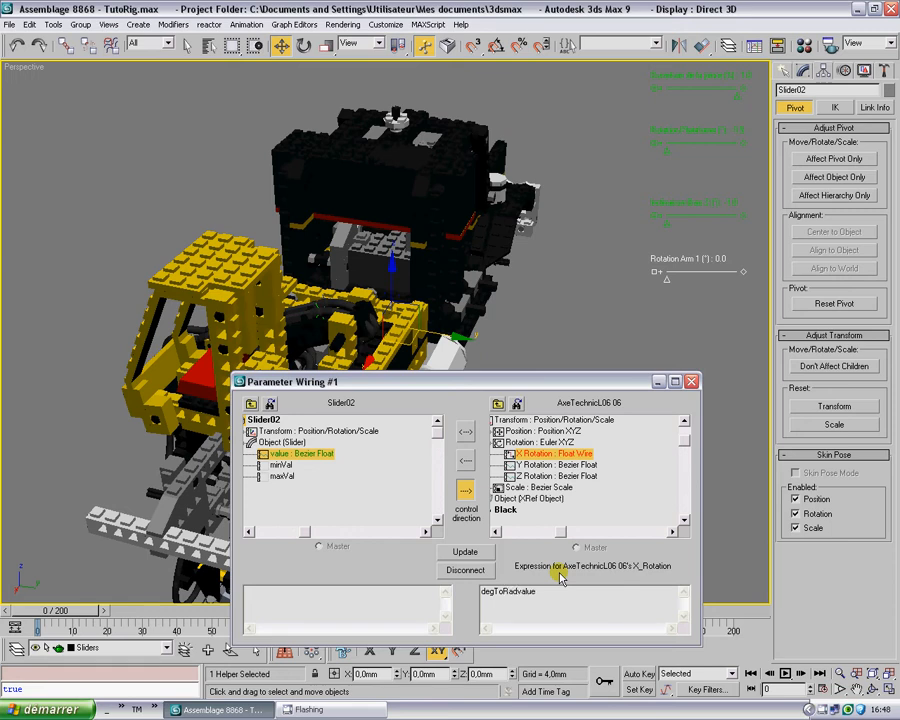
# Set the axle wire expression to degToRad(value), update it, and test the arm swing
pyautogui.write('(value)')
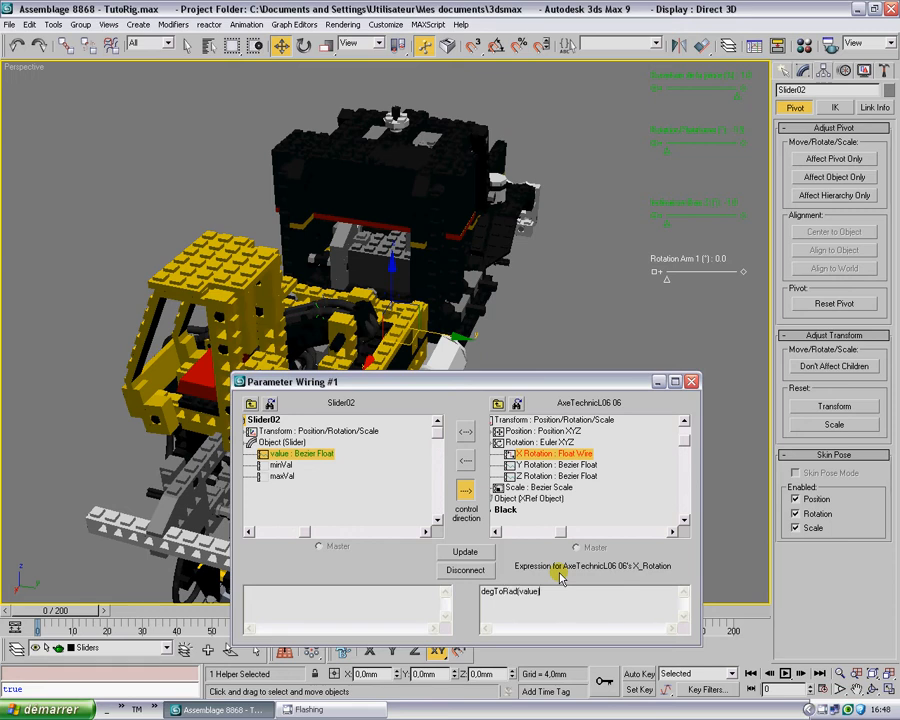
pyautogui.click(510, 591)
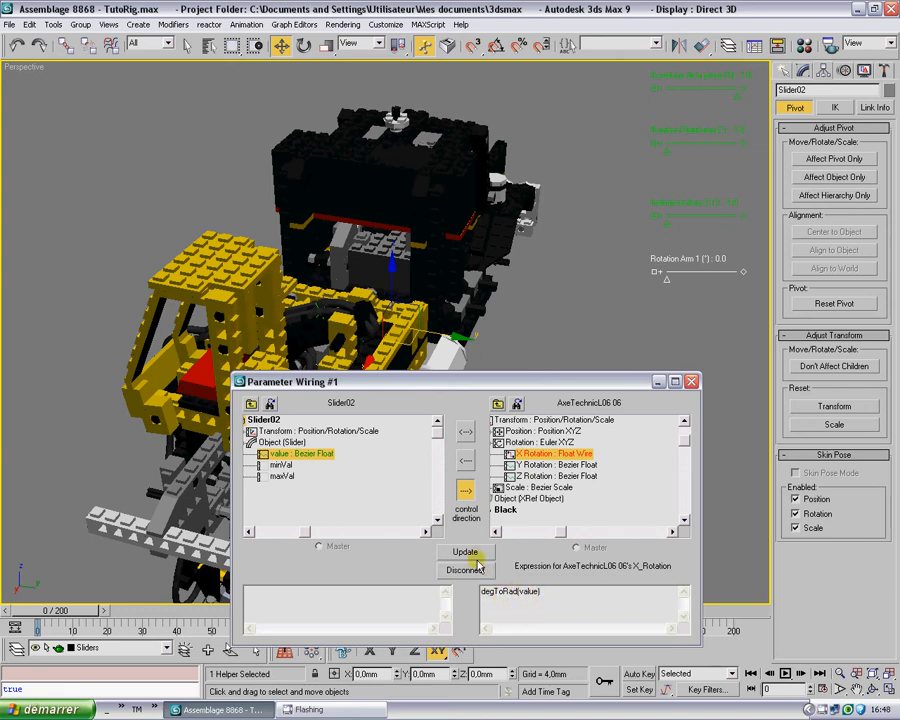
pyautogui.click(465, 552)
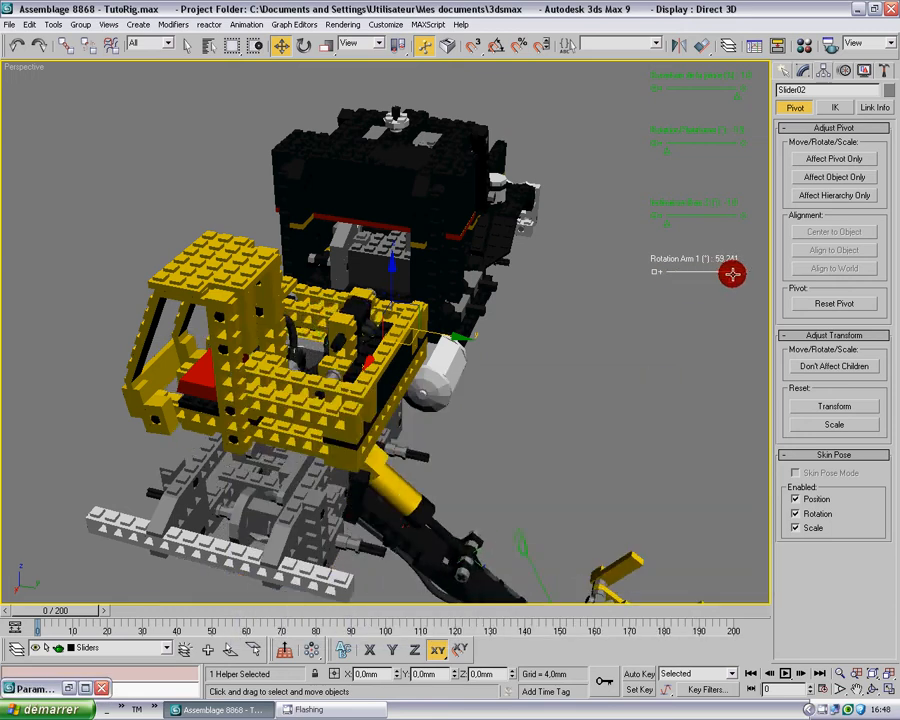
# Swing the arm with Rotation Arm 1 and drag its range spinners, minimum reaching -4.7
pyautogui.moveTo(732, 273); pyautogui.dragTo(760, 260)
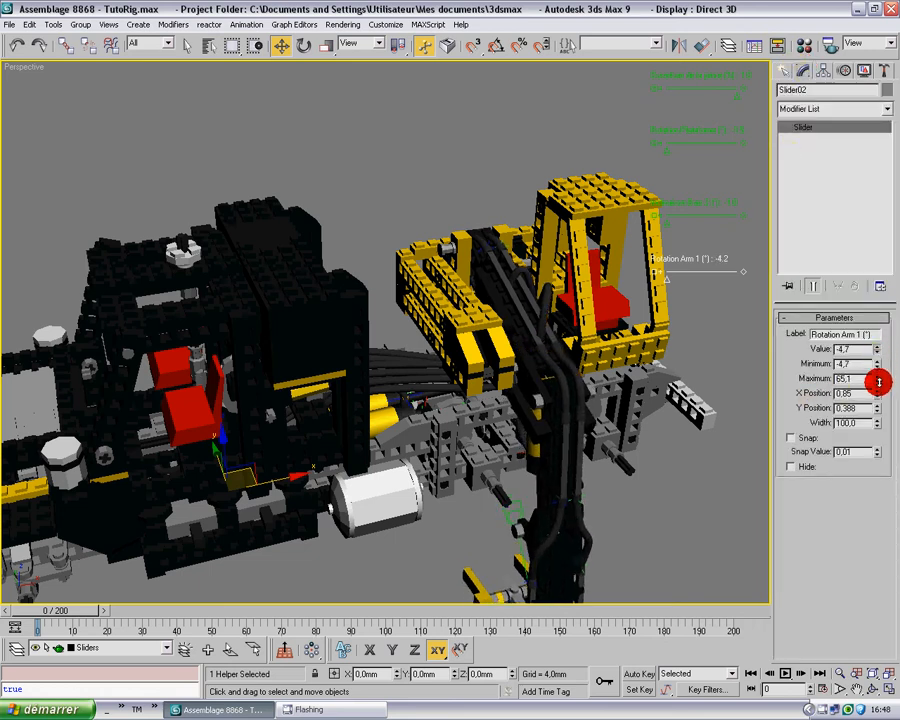
pyautogui.moveTo(878, 382); pyautogui.dragTo(876, 549)
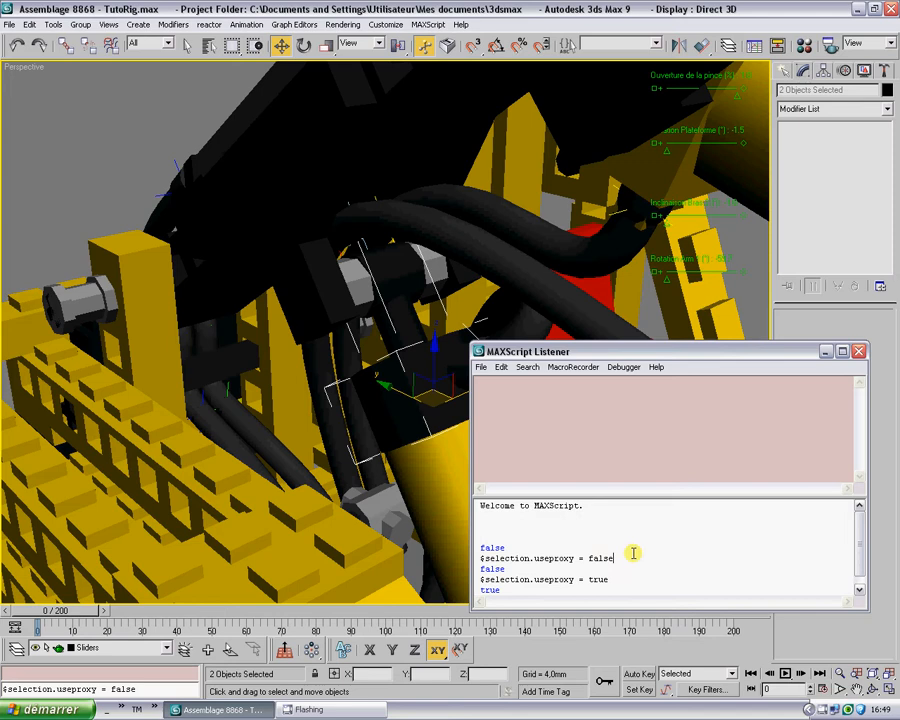
pyautogui.moveTo(548, 540)
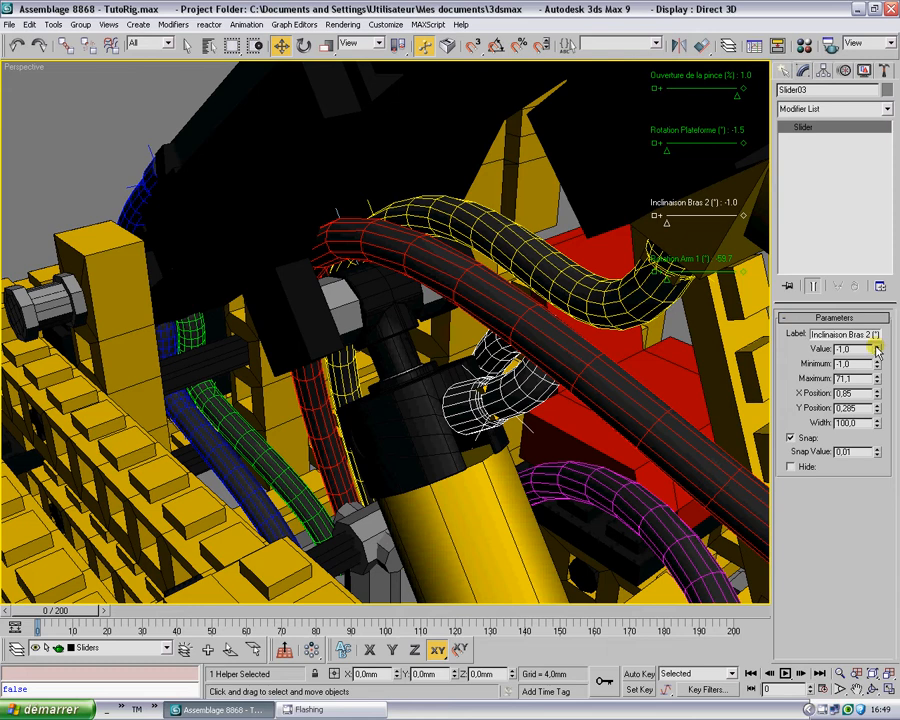
# Tweak Inclinaison Bras 2, test Rotation Arm 1, lower its maximum near -54°, and restore proxy display
pyautogui.moveTo(877, 352); pyautogui.dragTo(877, 360)
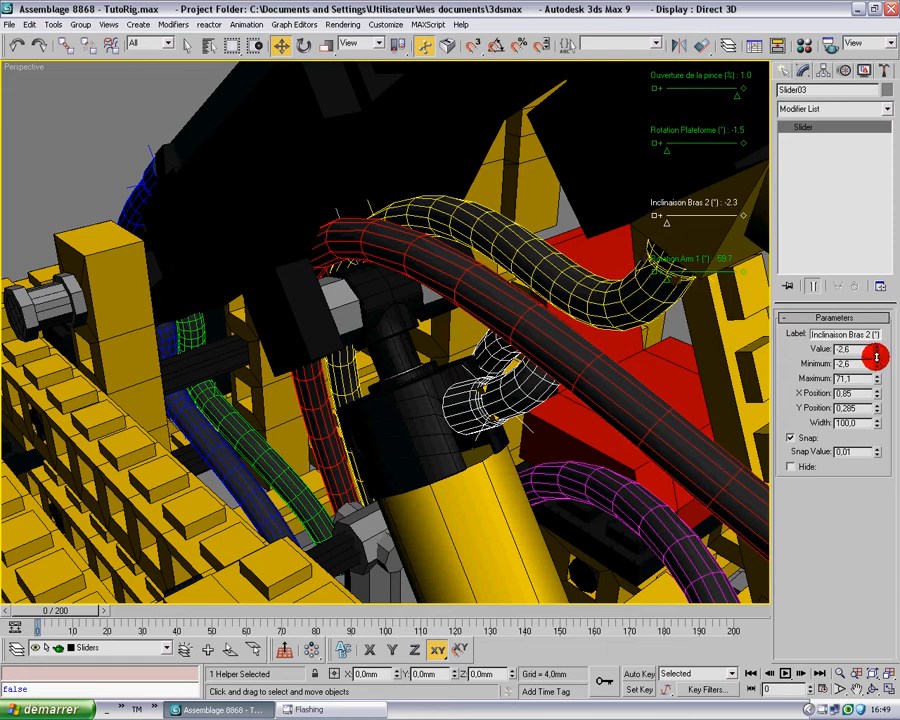
pyautogui.moveTo(875, 357); pyautogui.dragTo(875, 340)
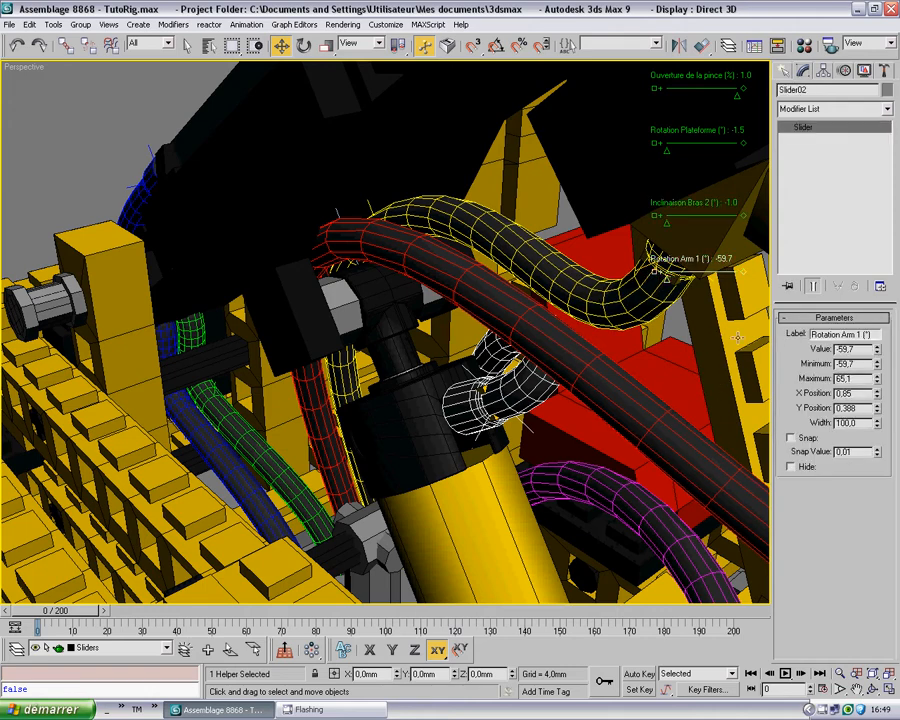
pyautogui.moveTo(857, 348); pyautogui.dragTo(857, 340)
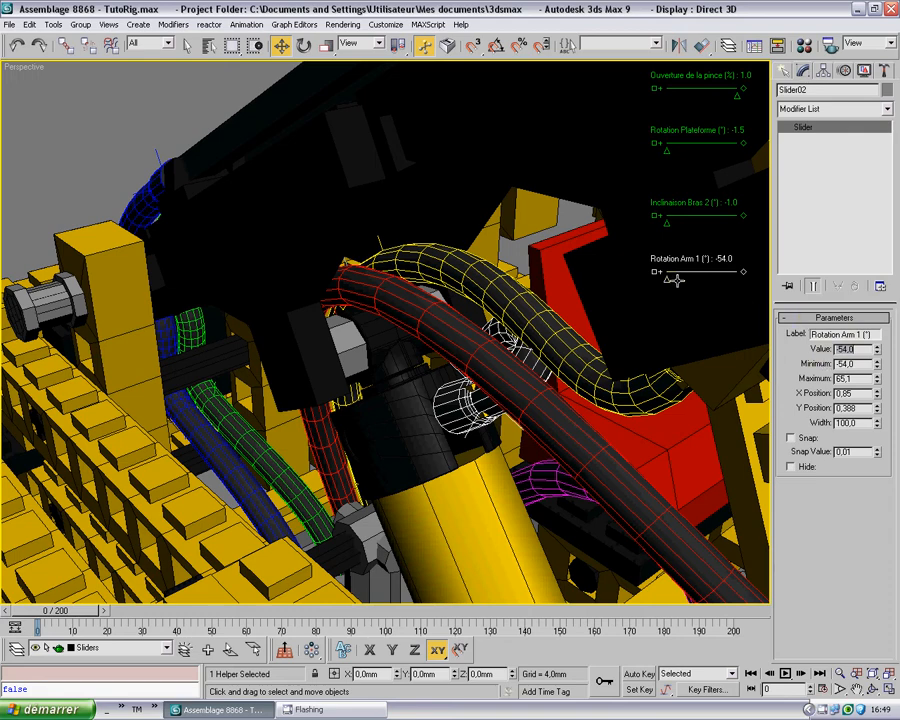
pyautogui.moveTo(668, 282)
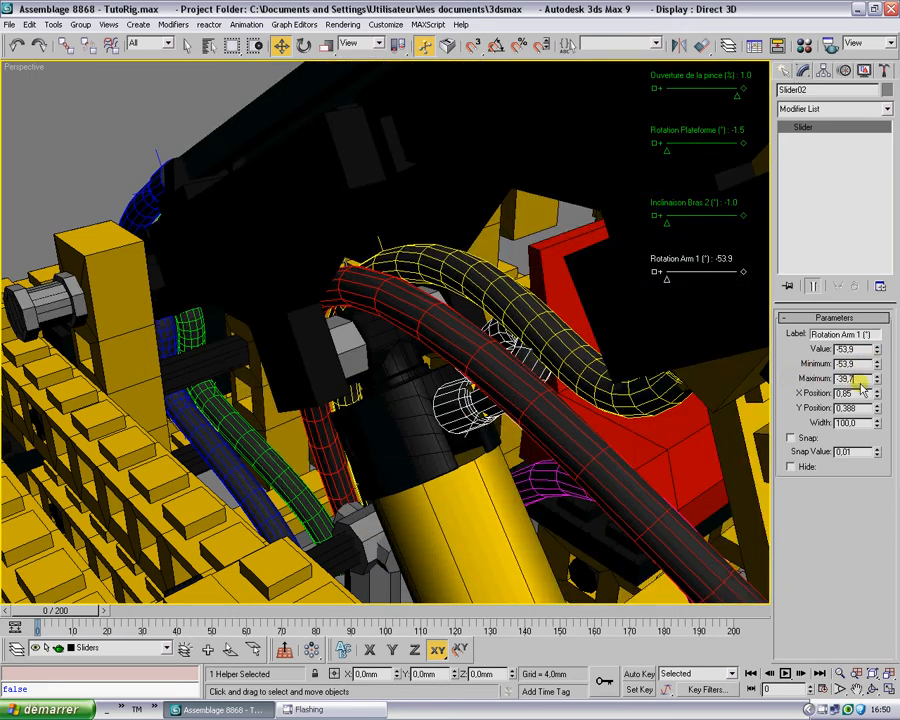
pyautogui.moveTo(873, 365); pyautogui.dragTo(876, 368)
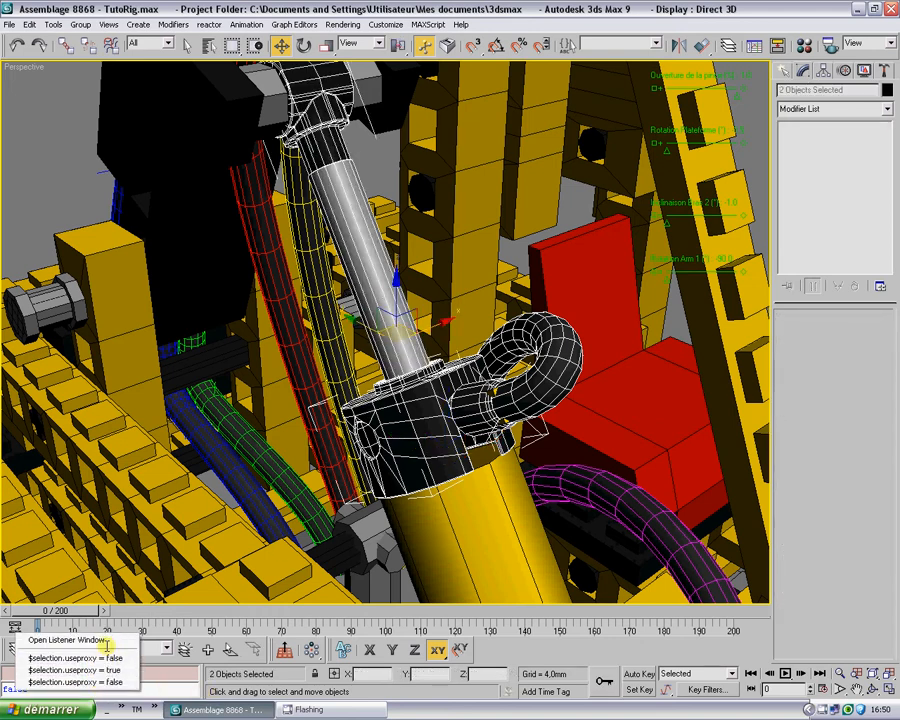
pyautogui.click(65, 640)
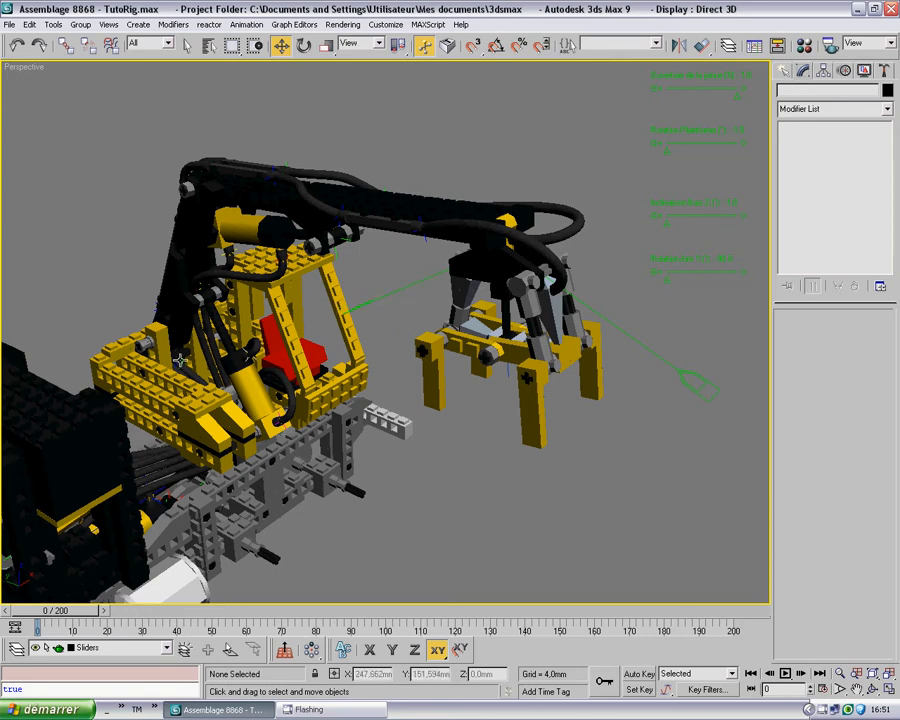
pyautogui.moveTo(185, 335)
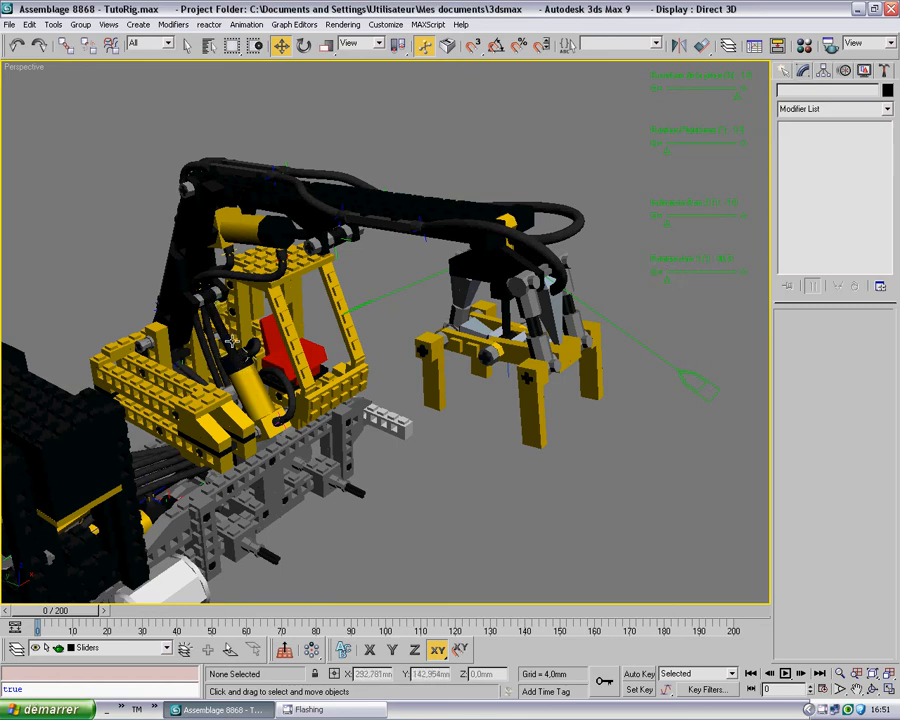
pyautogui.moveTo(670, 297)
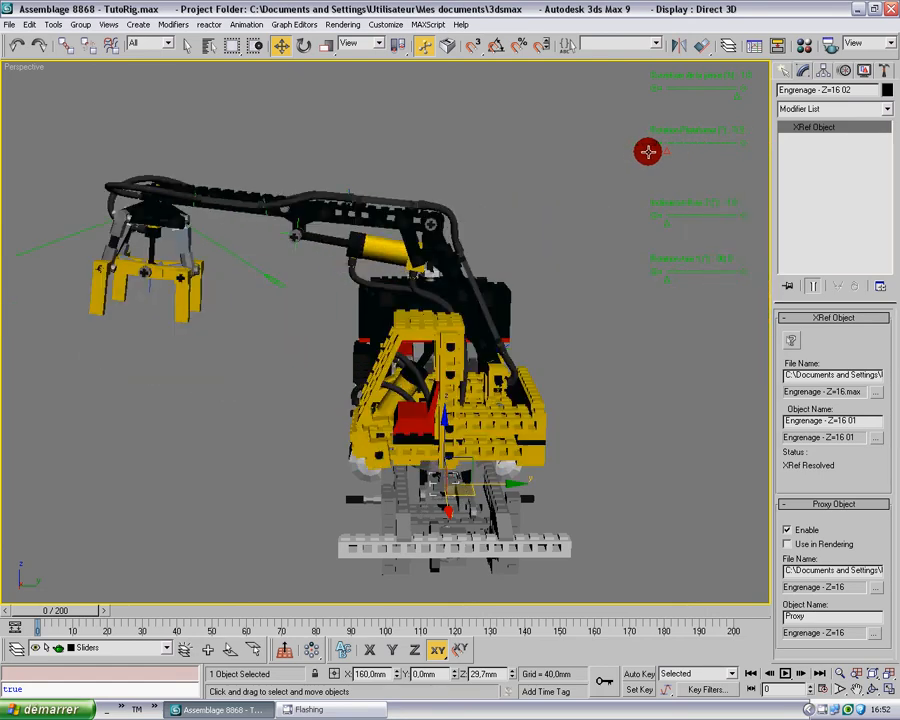
# Orbit the viewport around the crane
pyautogui.moveTo(648, 152); pyautogui.dragTo(692, 161)
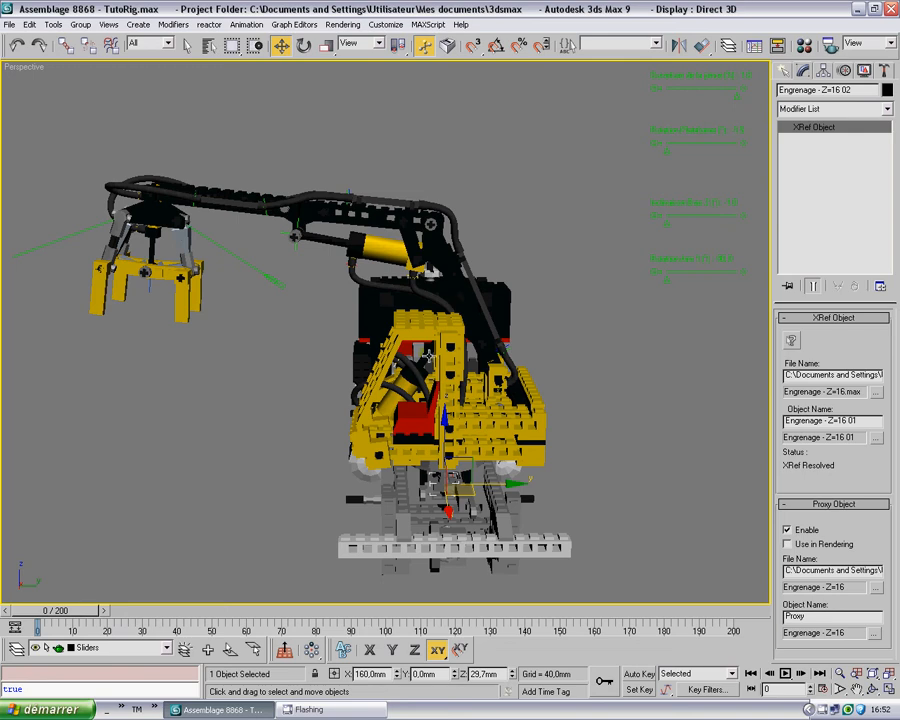
pyautogui.moveTo(440, 487)
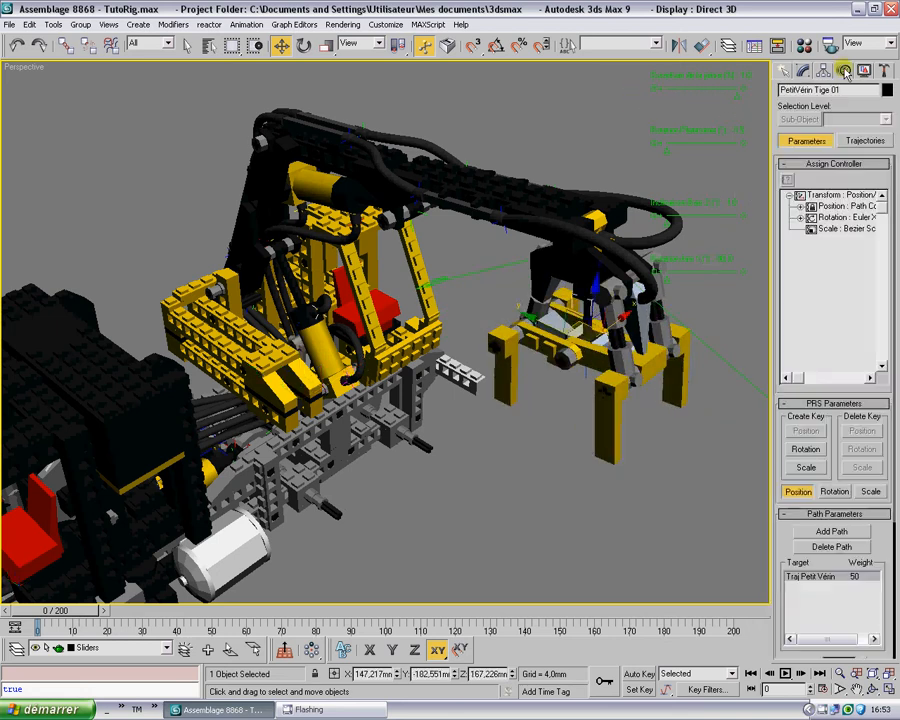
# Expand the Position: Path Constraint sub-tracks and select its Percent track
pyautogui.click(802, 206)
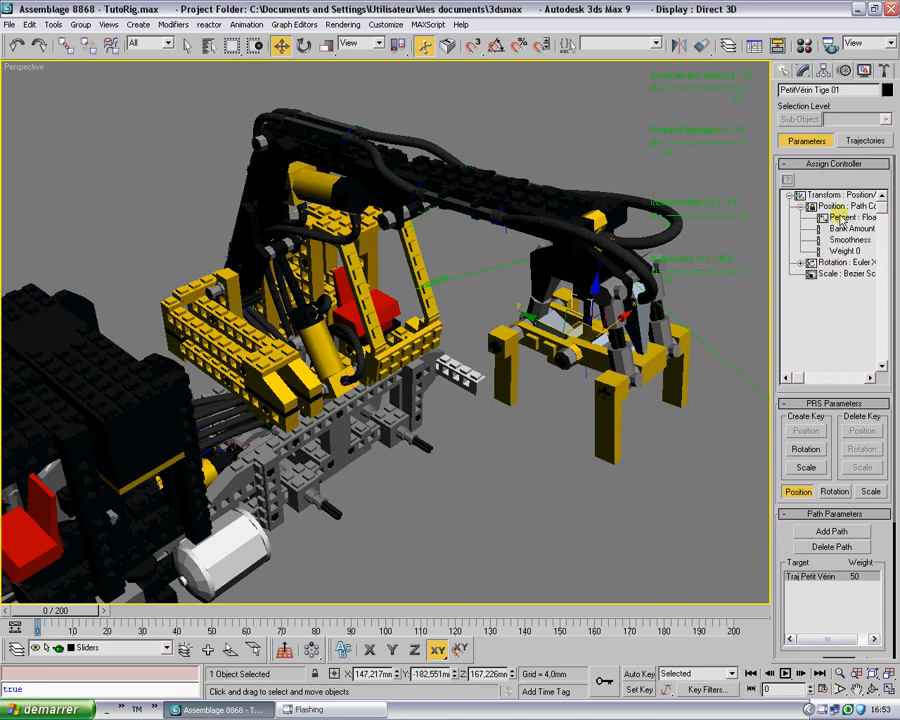
pyautogui.click(848, 217)
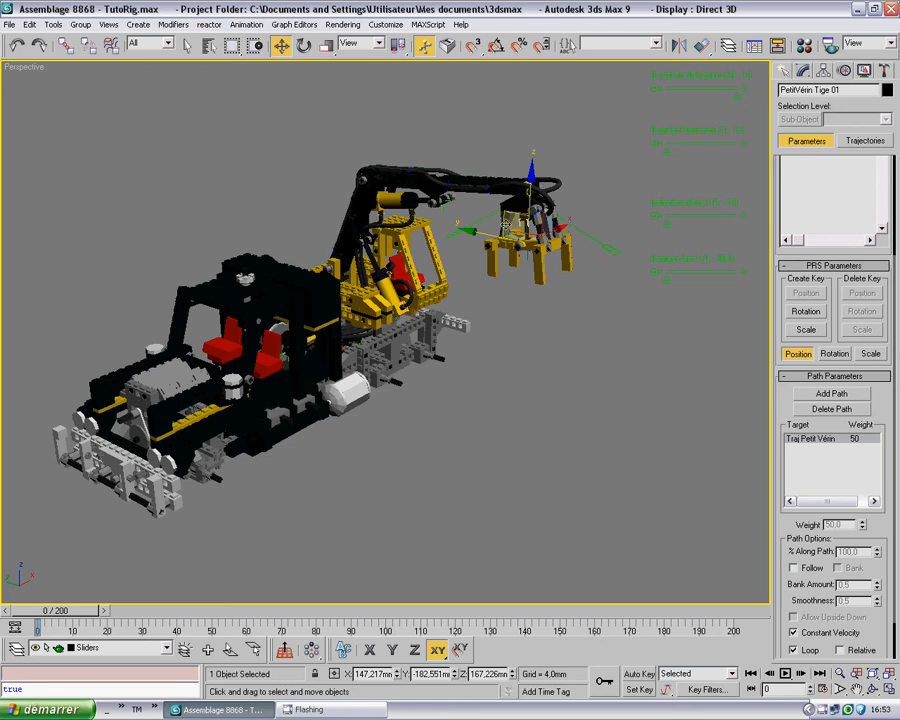
pyautogui.moveTo(515, 205)
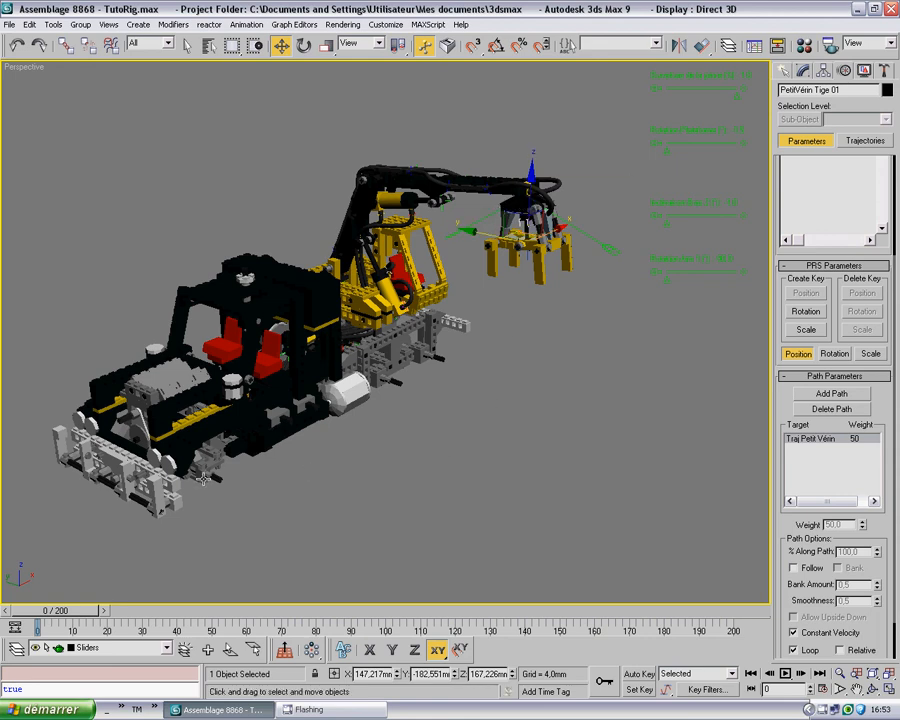
pyautogui.moveTo(217, 450)
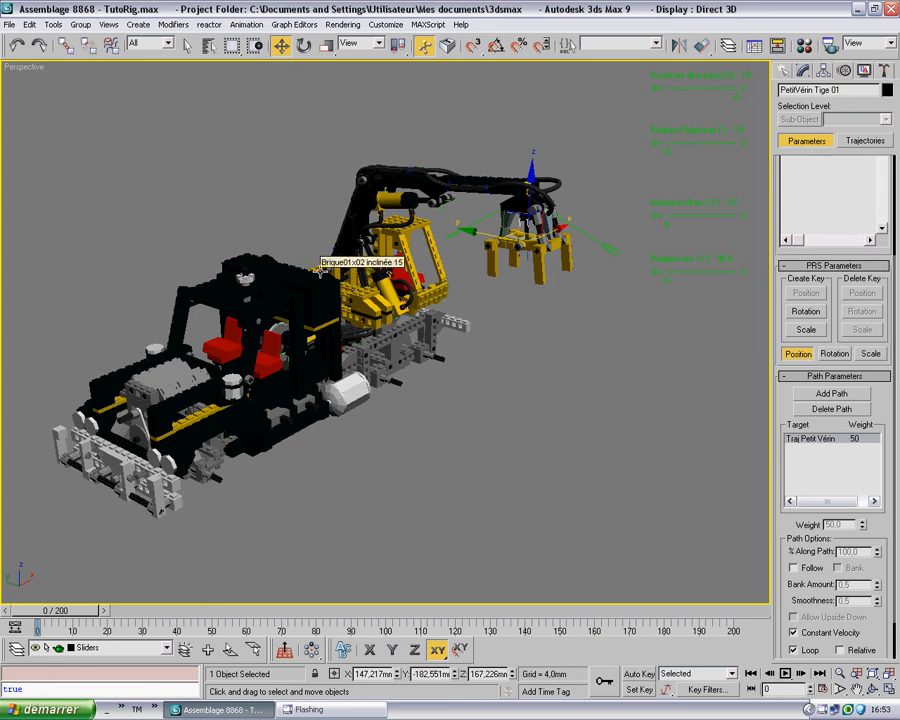
pyautogui.moveTo(510, 363)
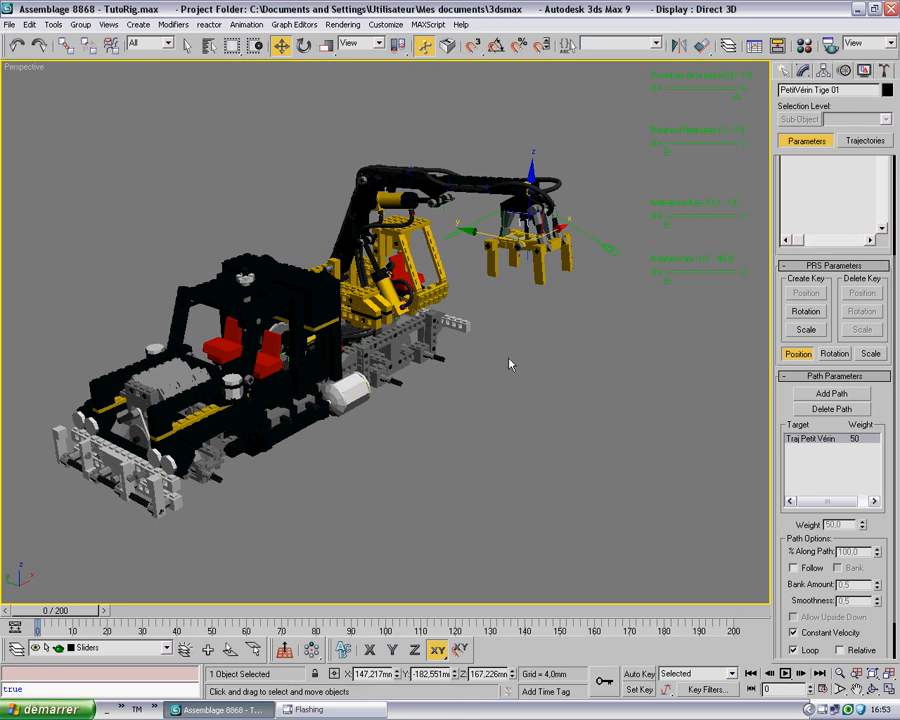
pyautogui.moveTo(517, 358)
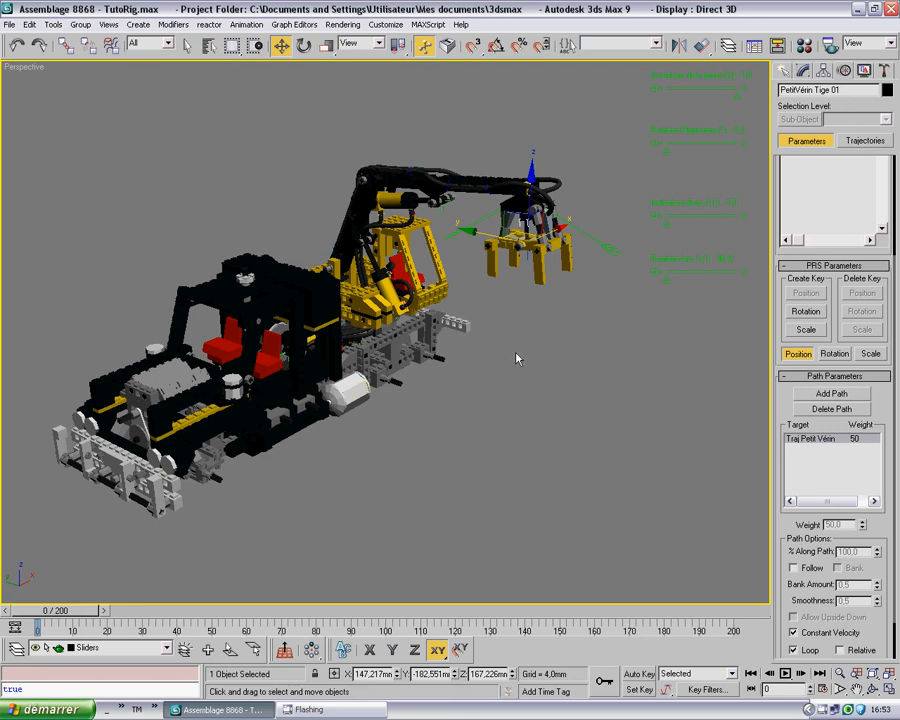